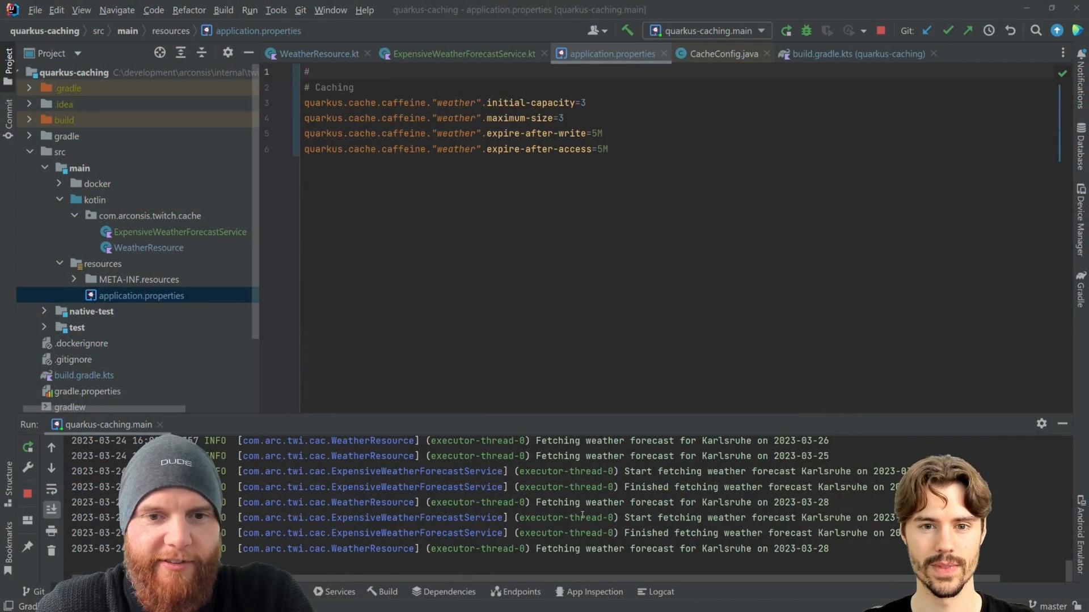
{"action": "left_click", "coordinate": [457, 53]}
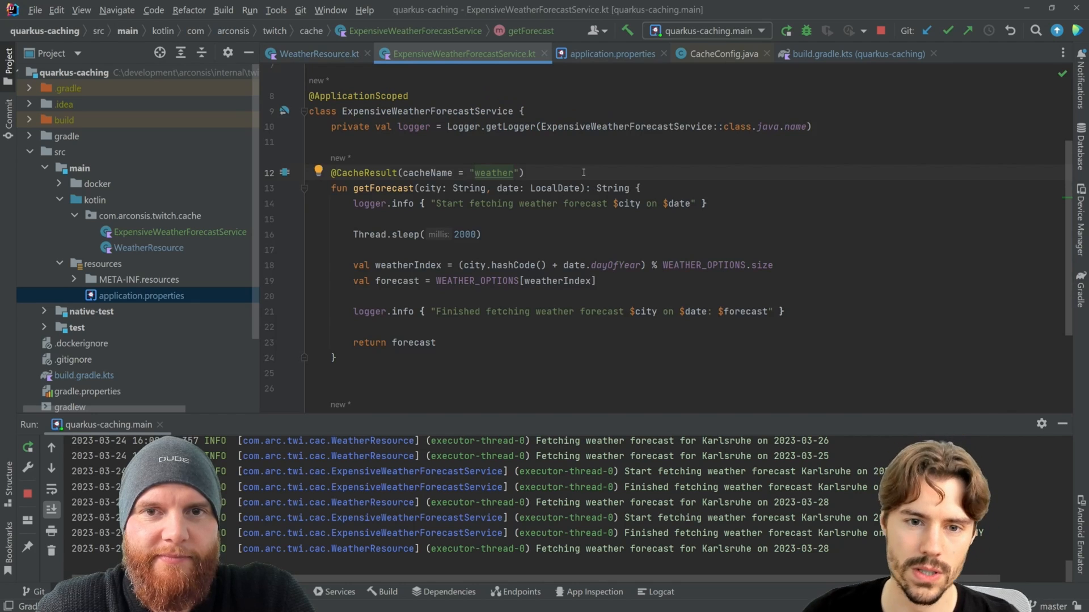
{"action": "left_click", "coordinate": [528, 173]}
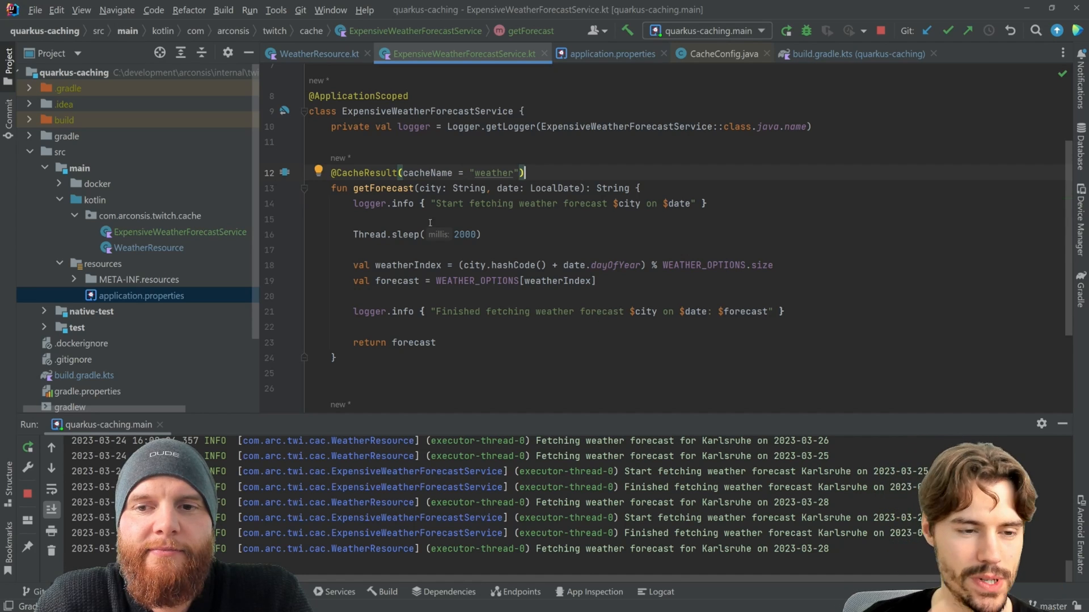
- Create a 'management' package inside the cache package
{"action": "right_click", "coordinate": [142, 215]}
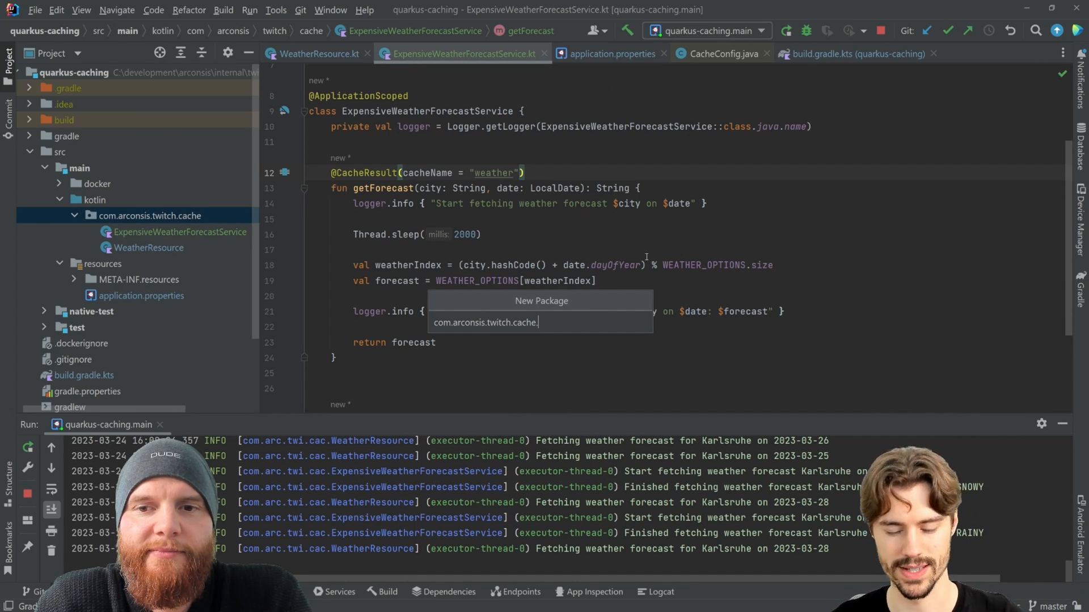
{"action": "type", "text": "mana"}
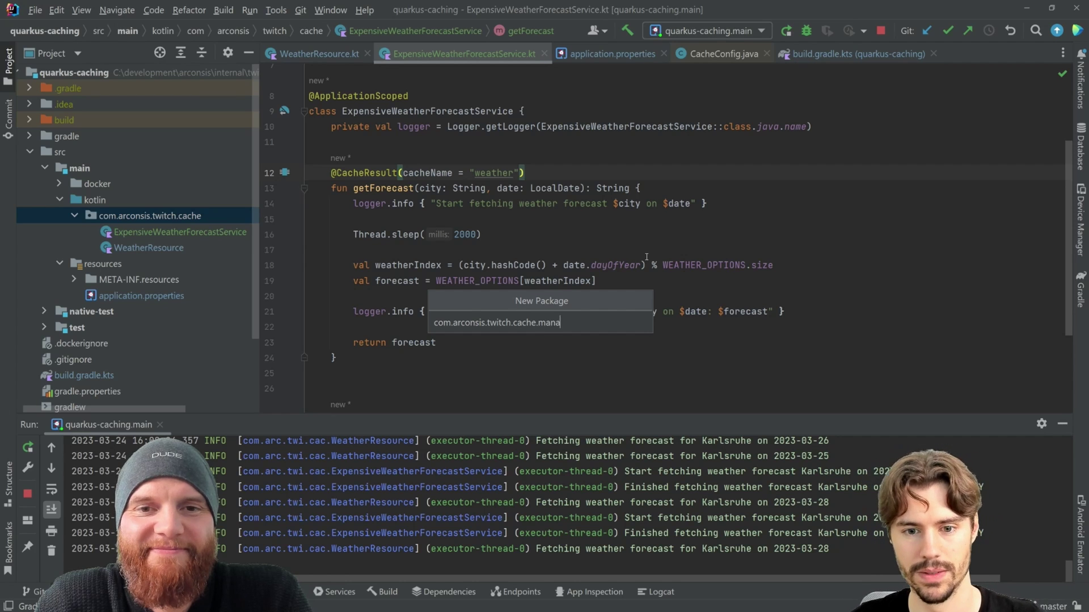
{"action": "key", "text": "Enter"}
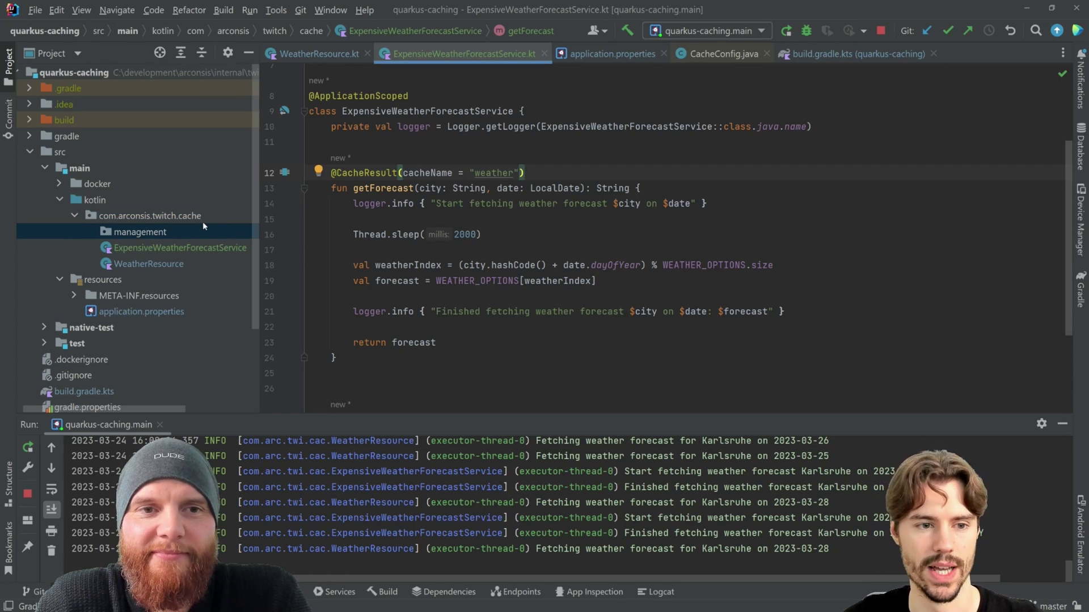
{"action": "right_click", "coordinate": [138, 232]}
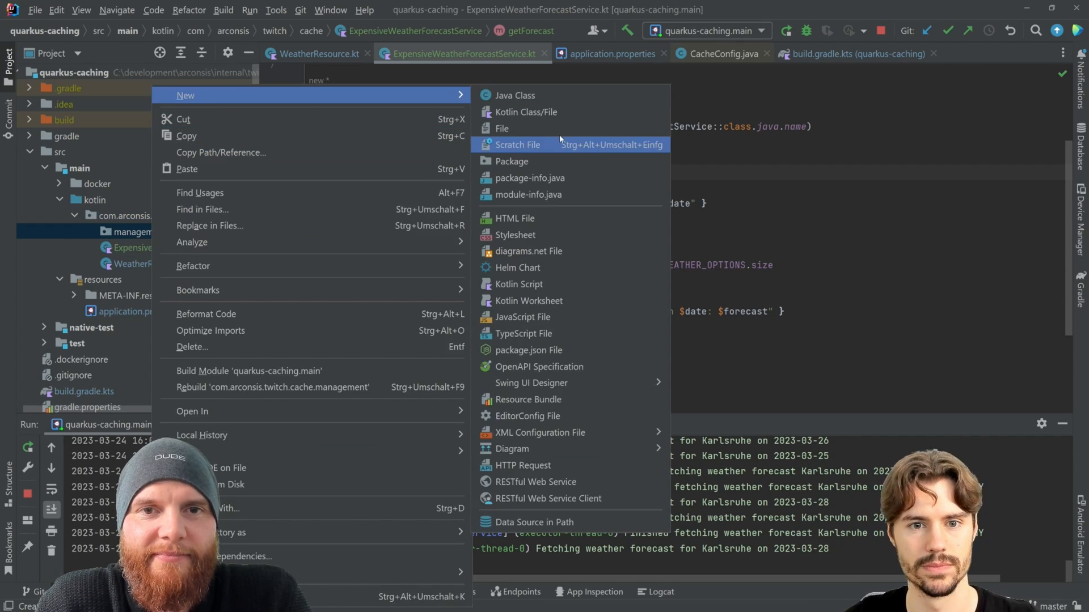
{"action": "left_click", "coordinate": [525, 112]}
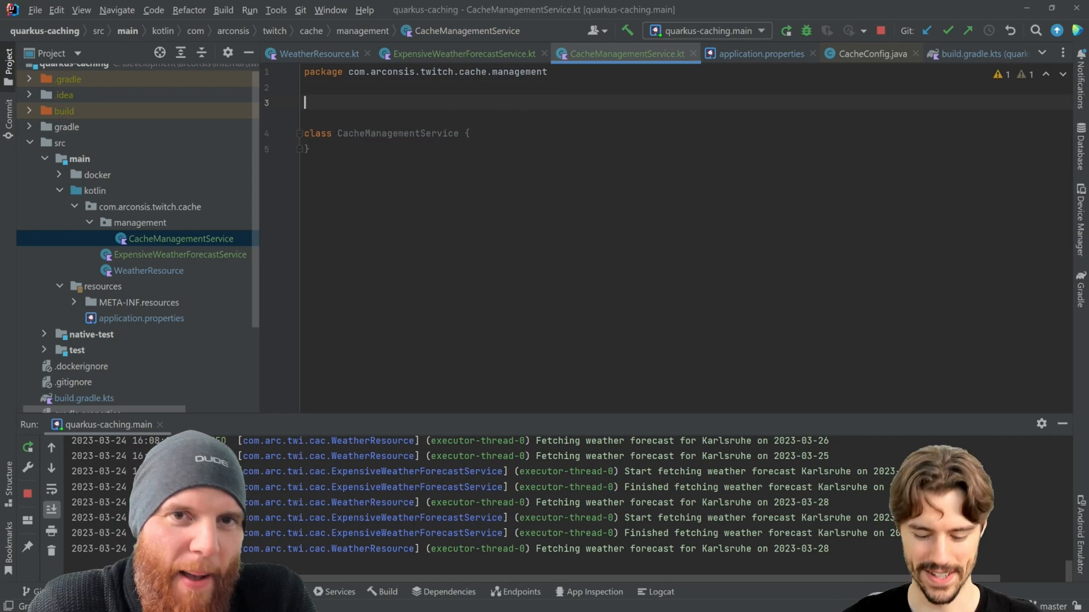
{"action": "type", "text": "@ApplicationScoped"}
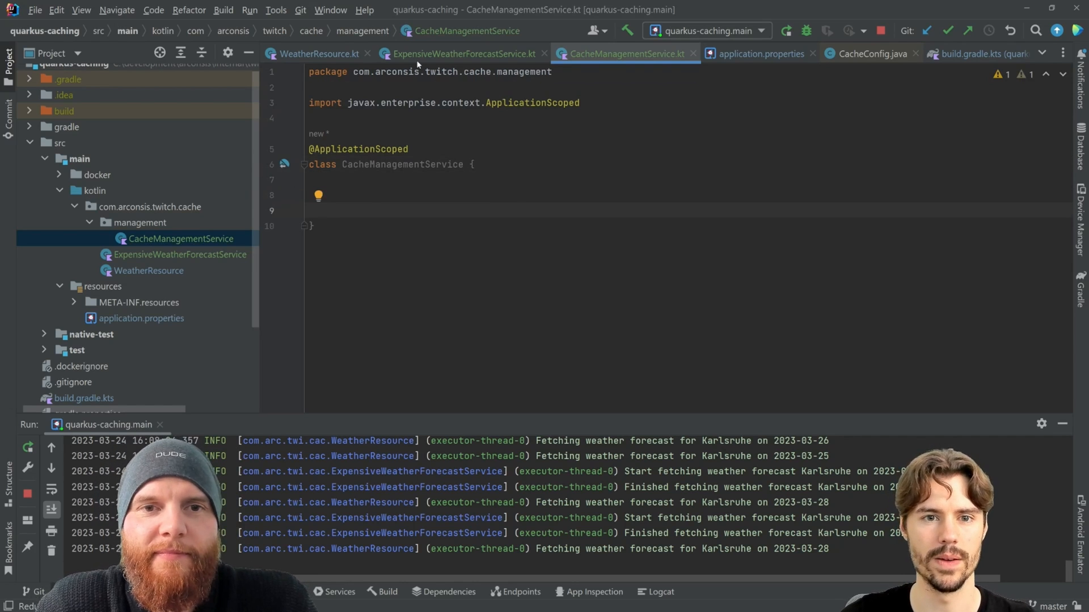
- Copy getForecast's annotation and signature into CacheManagementService as a new method with braces
{"action": "left_click", "coordinate": [463, 53]}
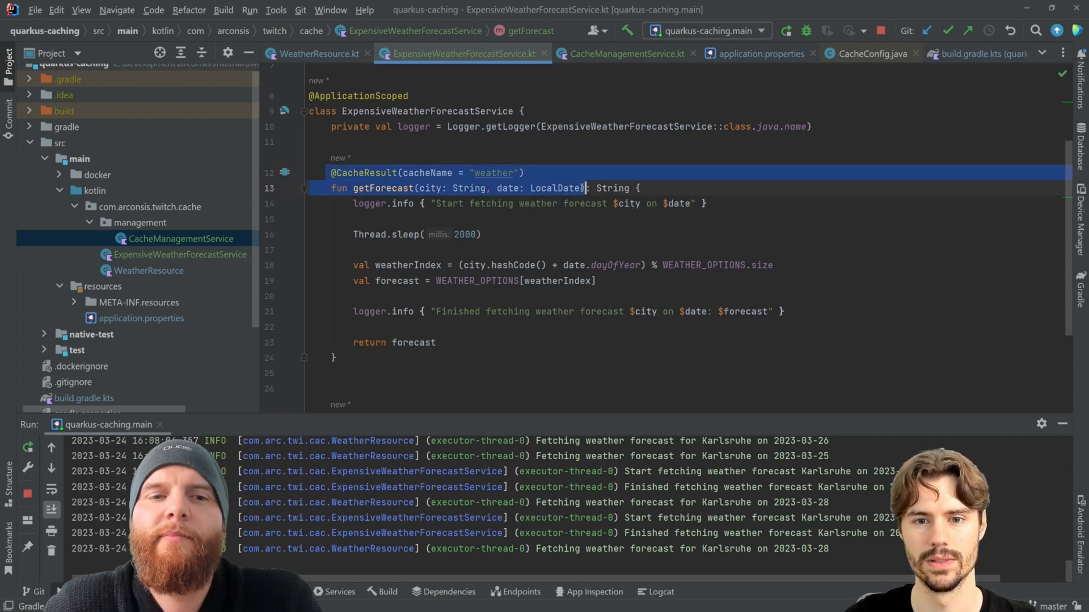
{"action": "left_click", "coordinate": [624, 54]}
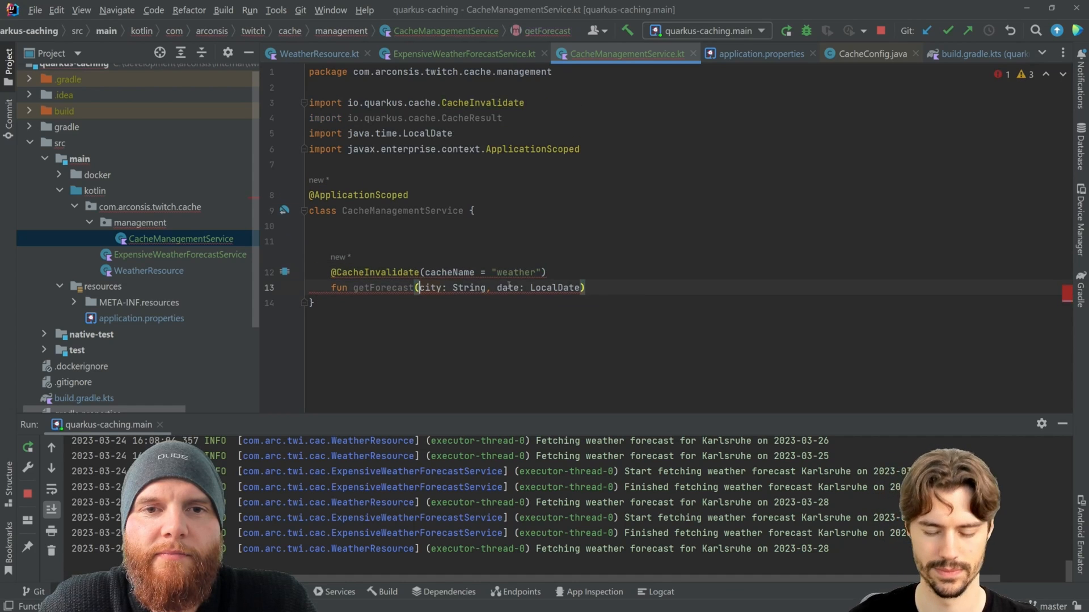
{"action": "type", "text": "{"}
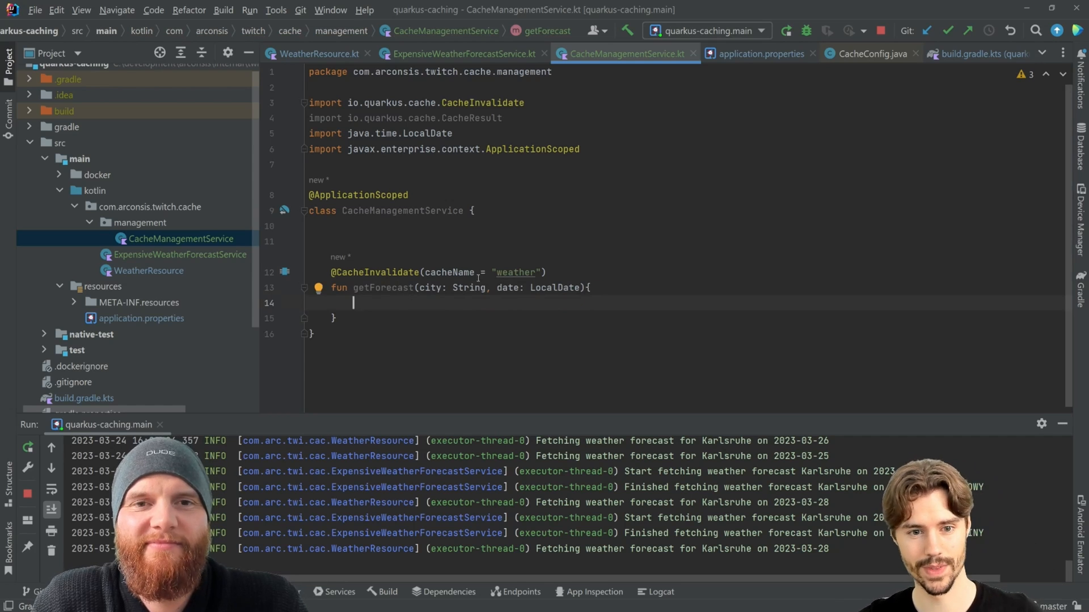
{"action": "double_click", "coordinate": [508, 287]}
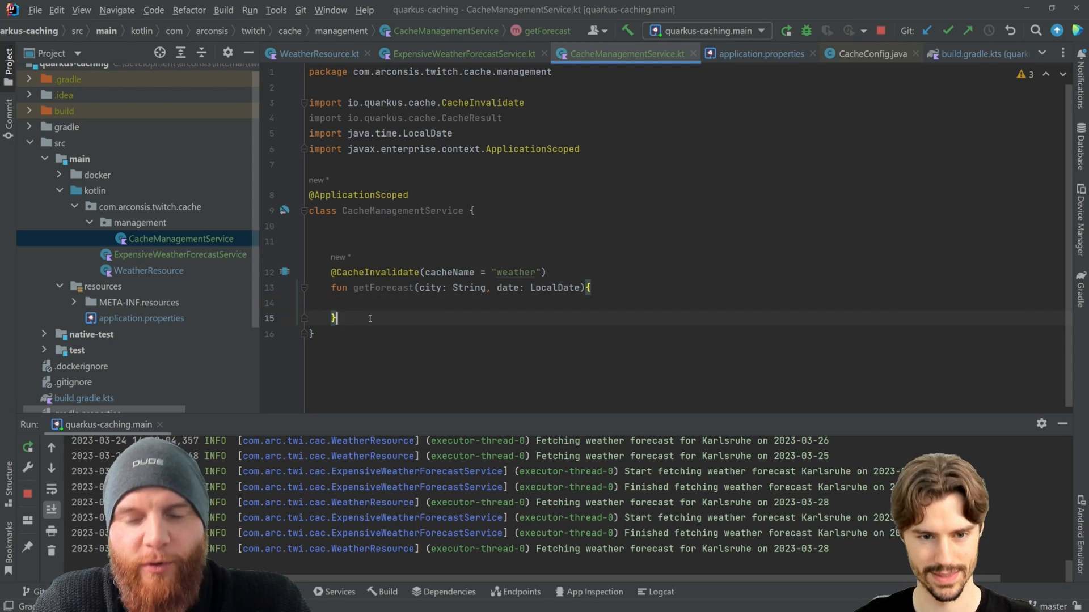
- Rename the copied method deleteSingleCacheEntry and adjust its city parameter
{"action": "double_click", "coordinate": [382, 288]}
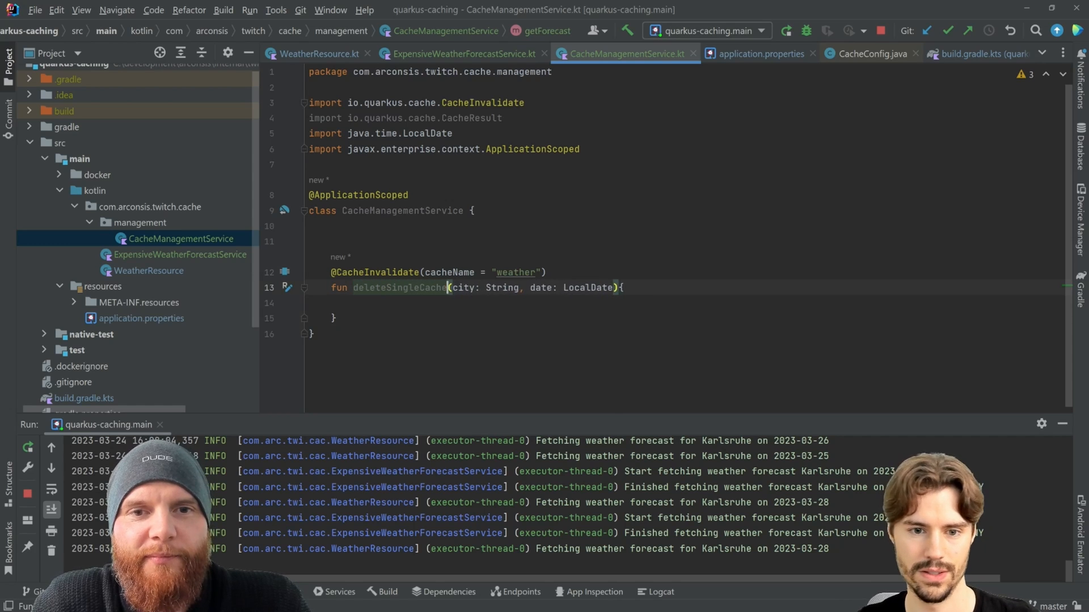
{"action": "type", "text": "Entry"}
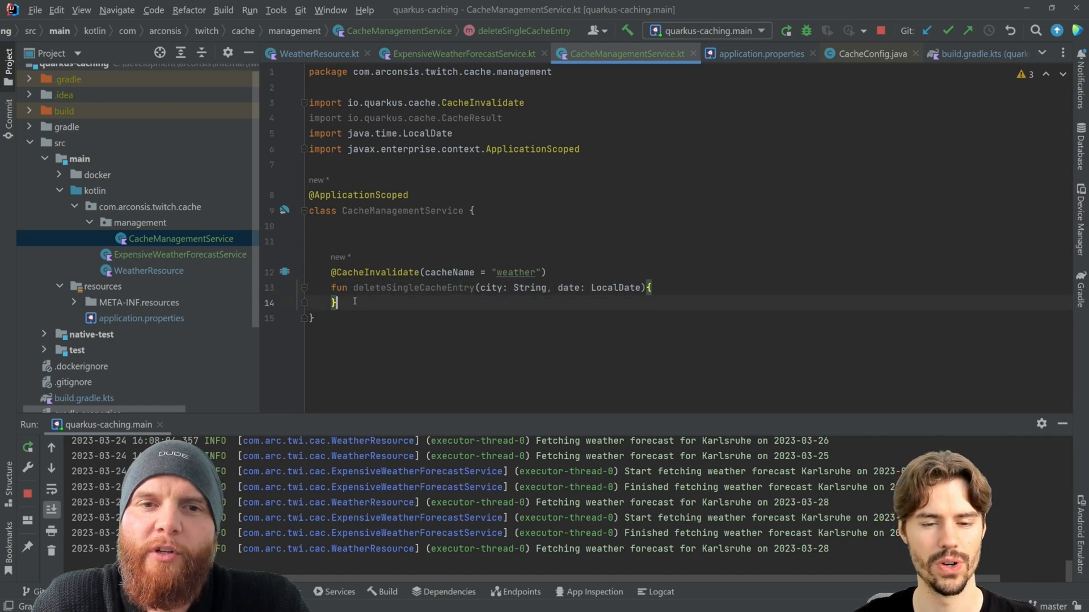
{"action": "double_click", "coordinate": [491, 287]}
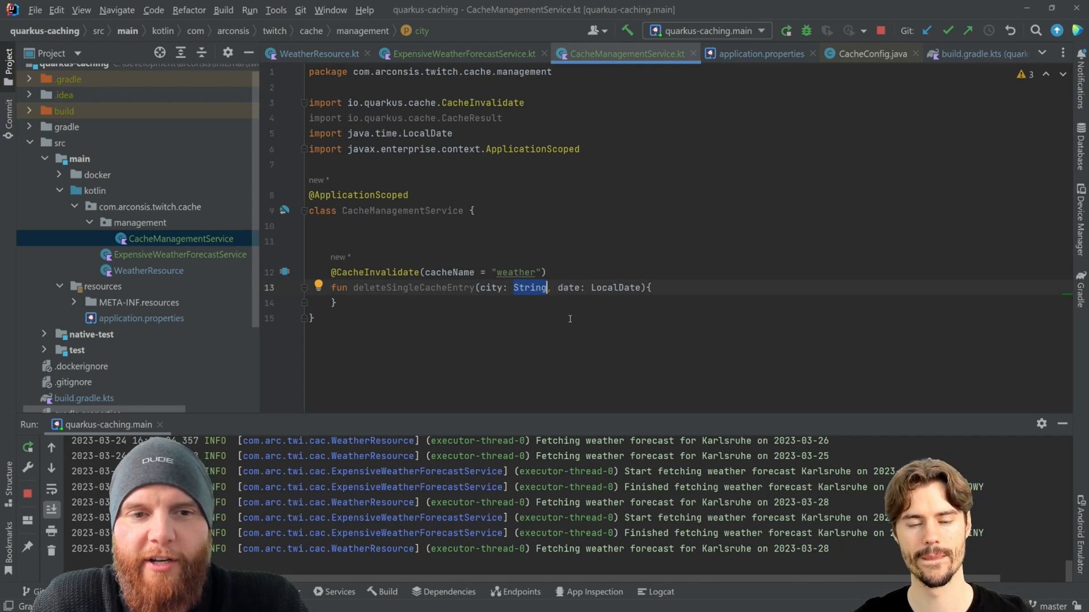
{"action": "mouse_move", "coordinate": [516, 300]}
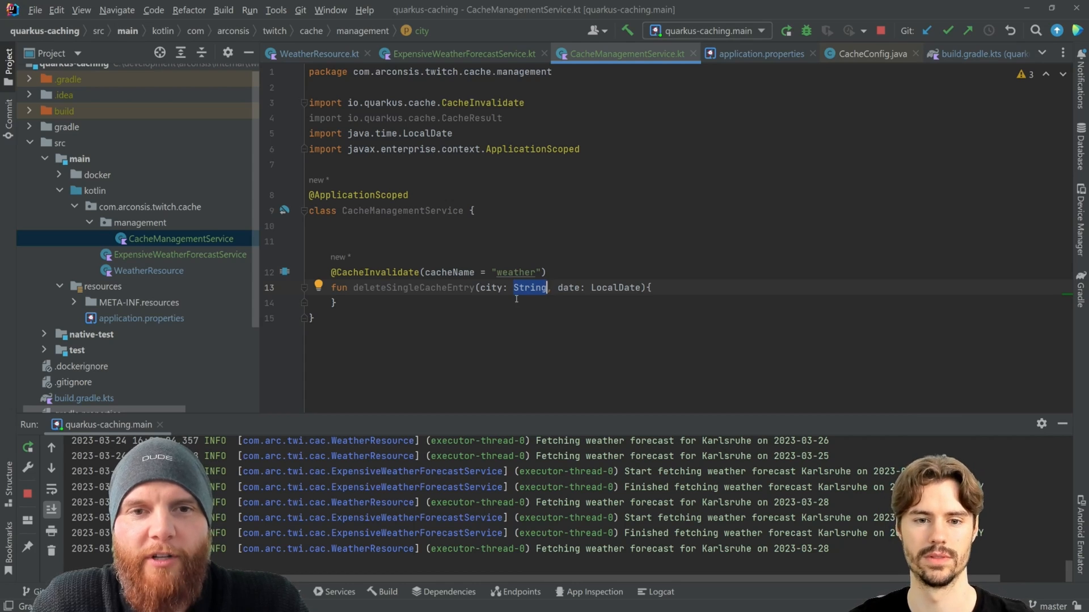
{"action": "type", "text": "sdfsd"}
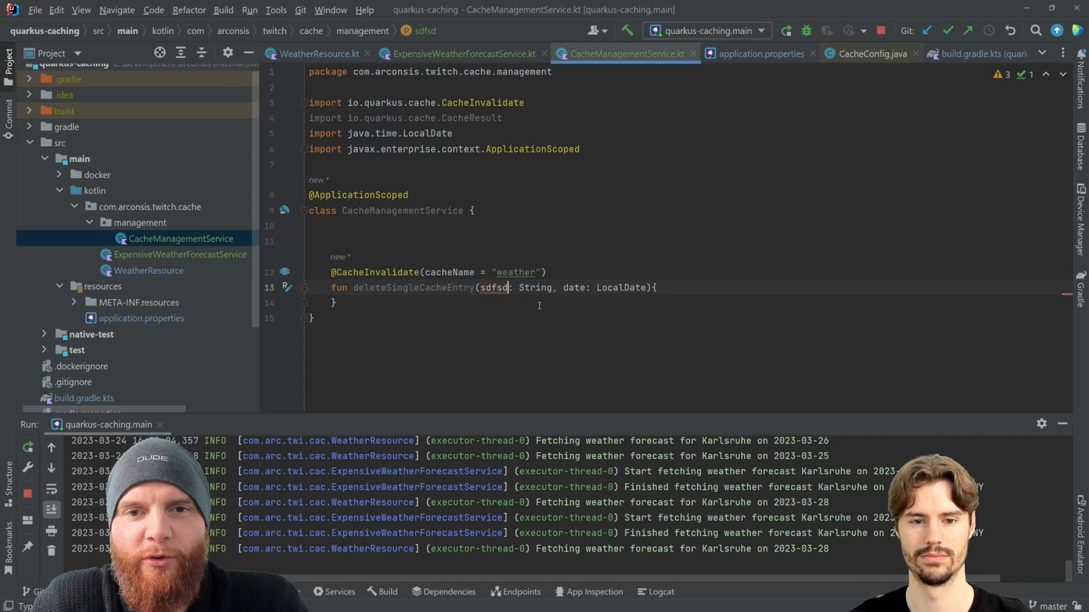
{"action": "type", "text": "city"}
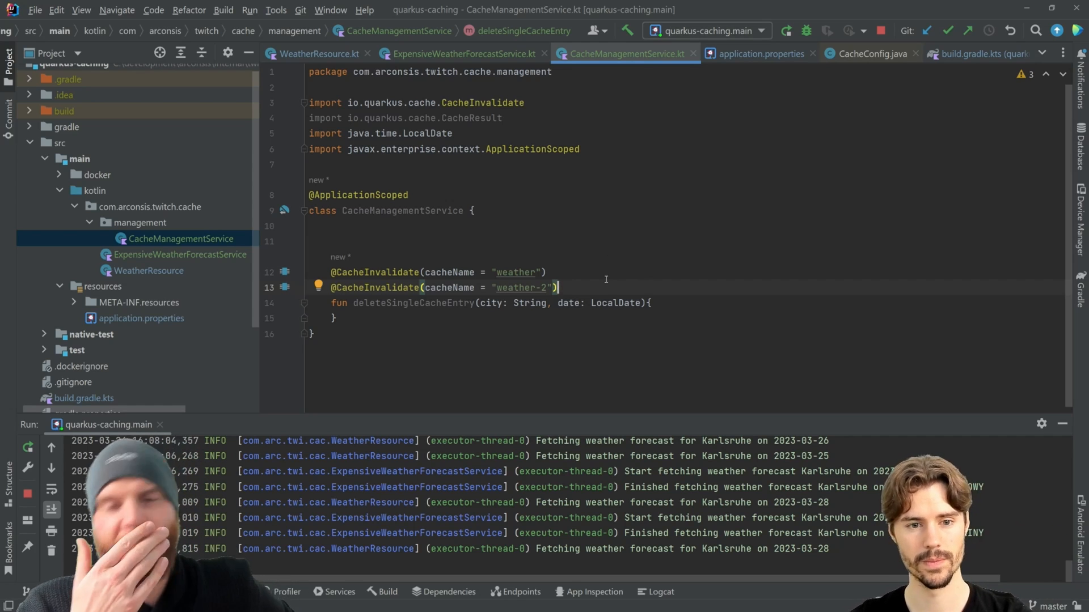
{"action": "key", "text": "Ctrl+Y"}
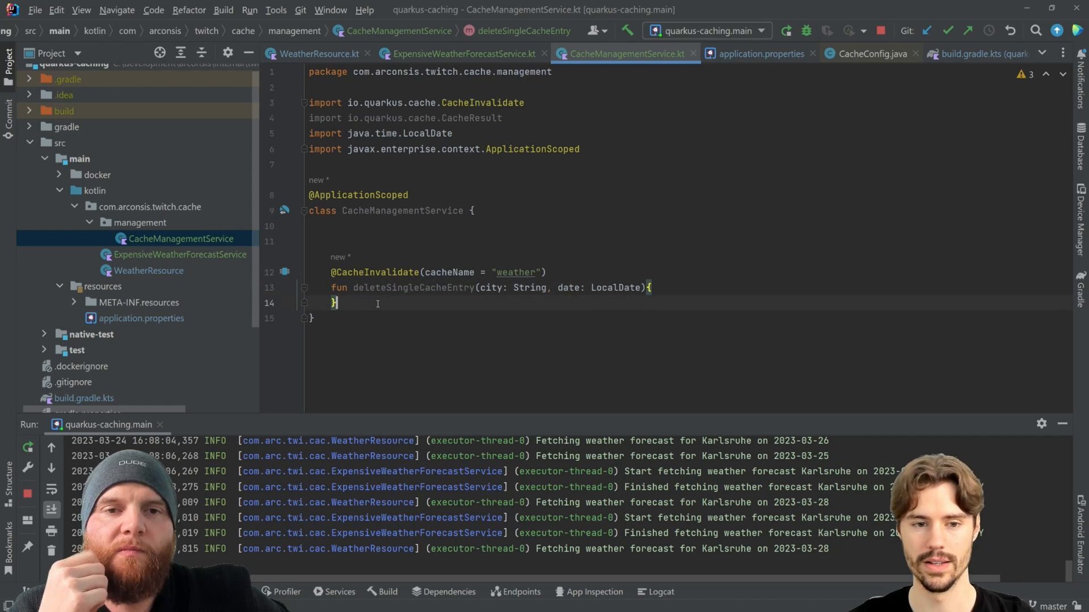
{"action": "key", "text": "Enter"}
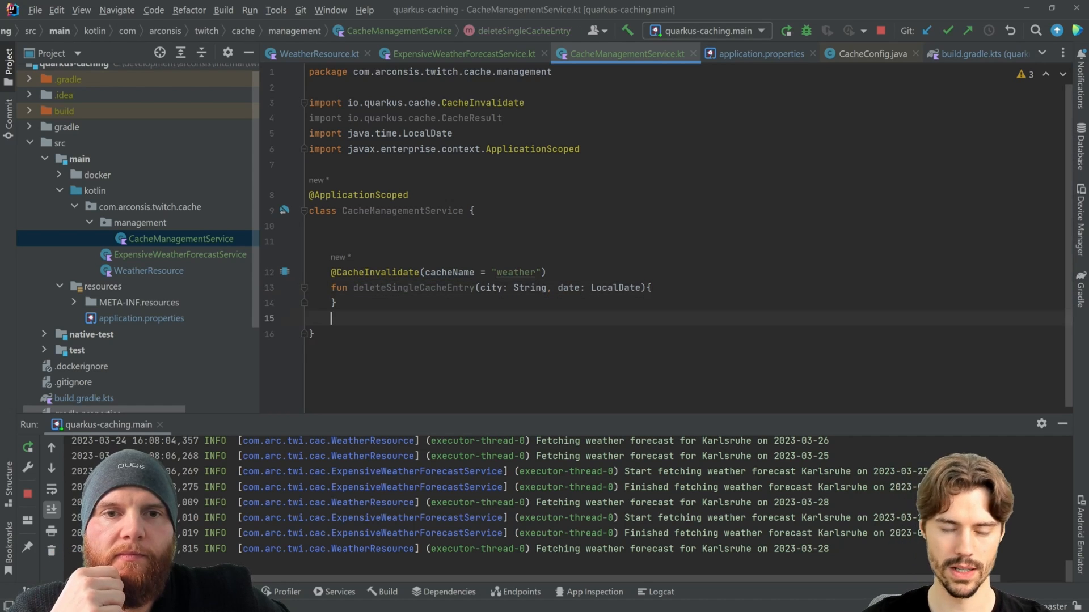
{"action": "key", "text": "Enter"}
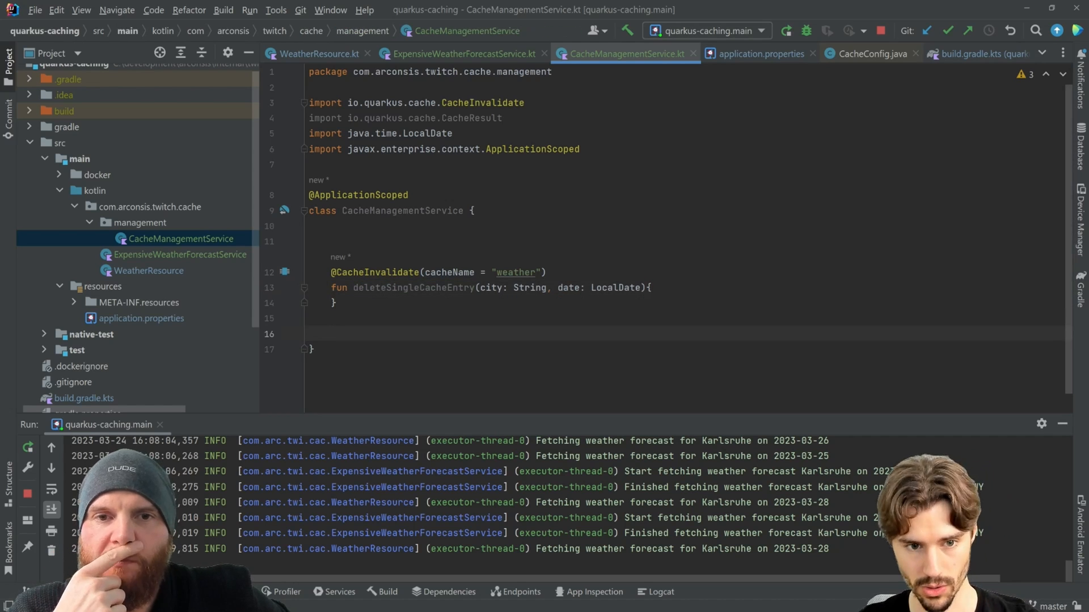
{"action": "type", "text": "@Cach"}
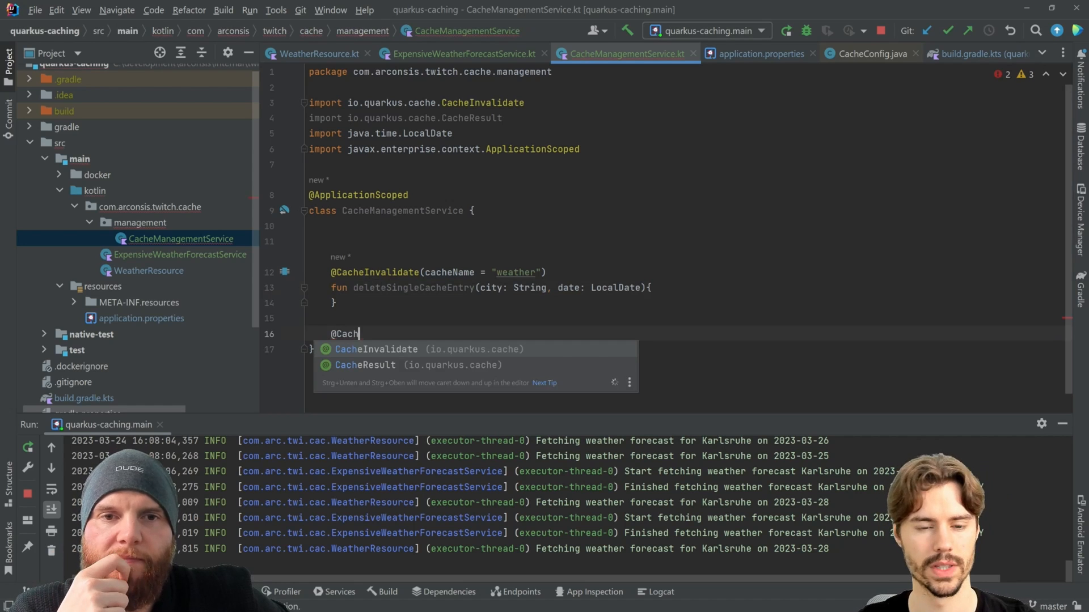
{"action": "type", "text": "InvalidateAll"}
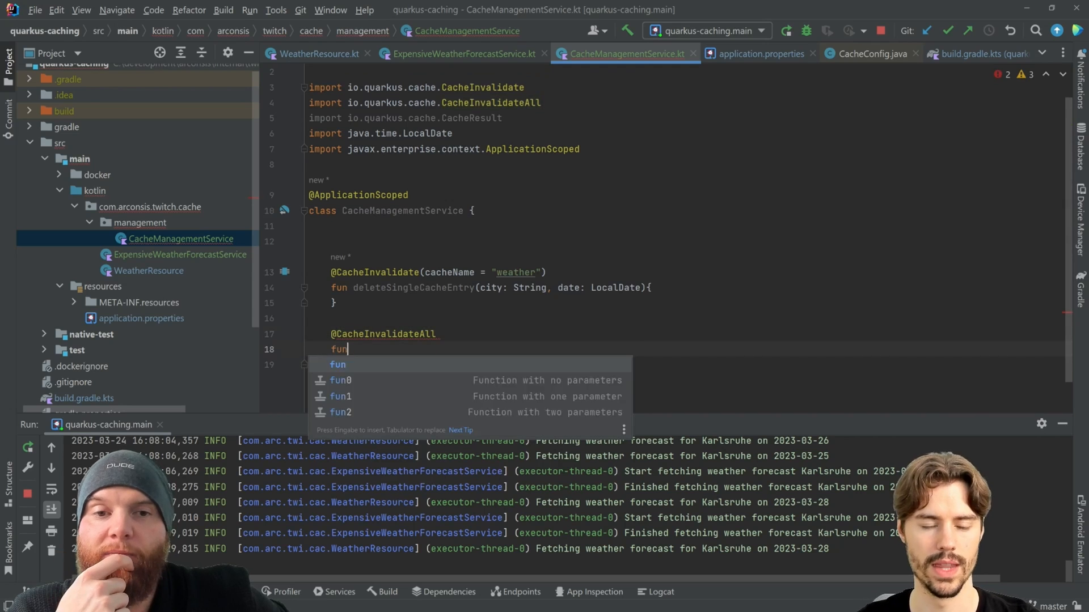
{"action": "type", "text": "delete"}
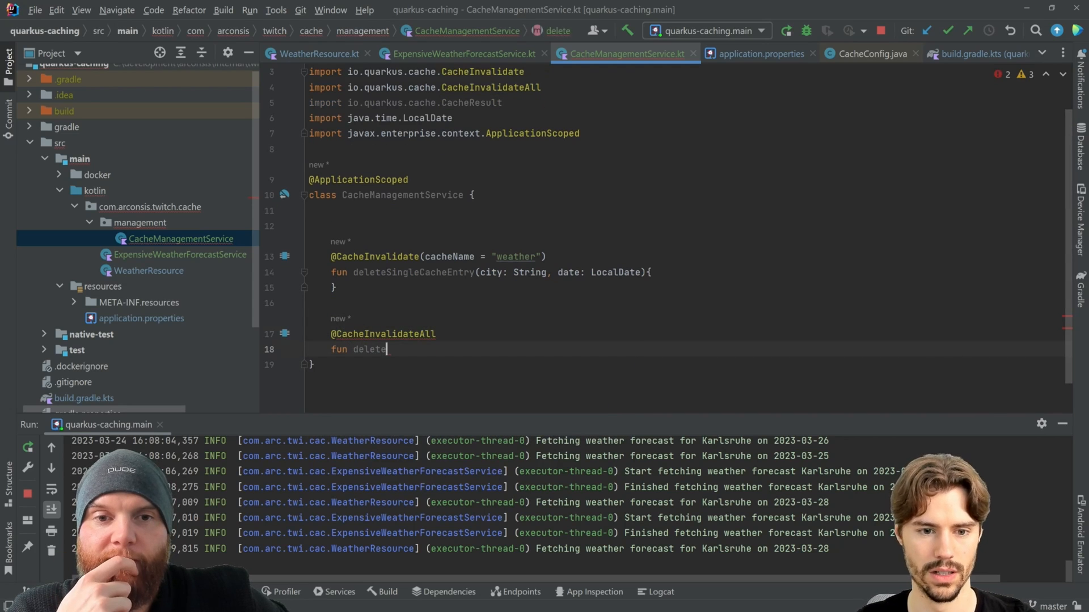
{"action": "type", "text": "WeatherCache"}
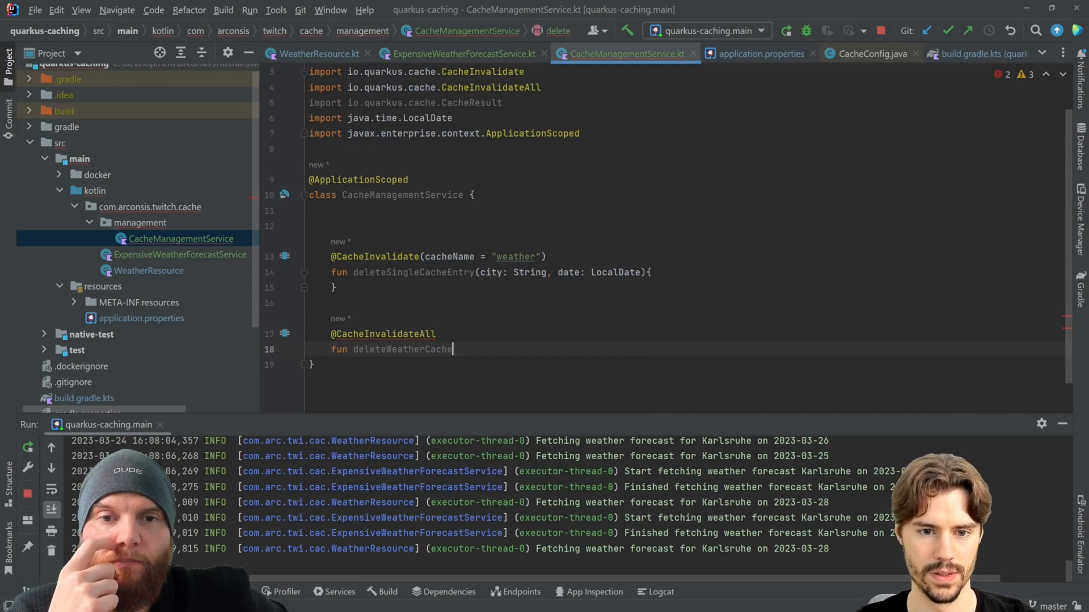
- Finish deleteWeatherCache with cacheName "weather" and rename the entry method deleteSingleWeatherCacheEntry
{"action": "type", "text": "()"}
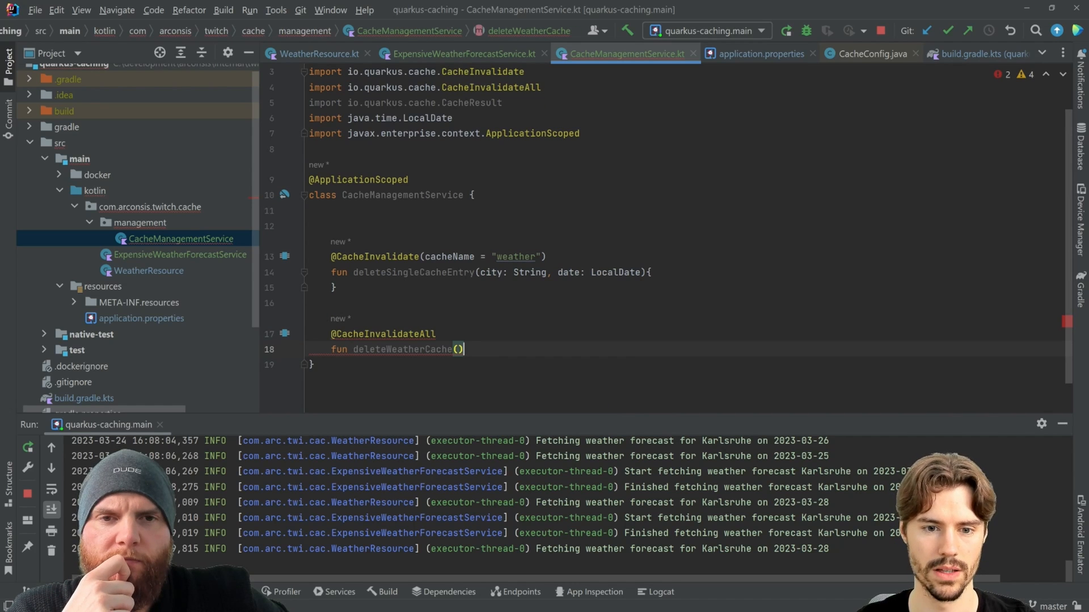
{"action": "type", "text": "{"}
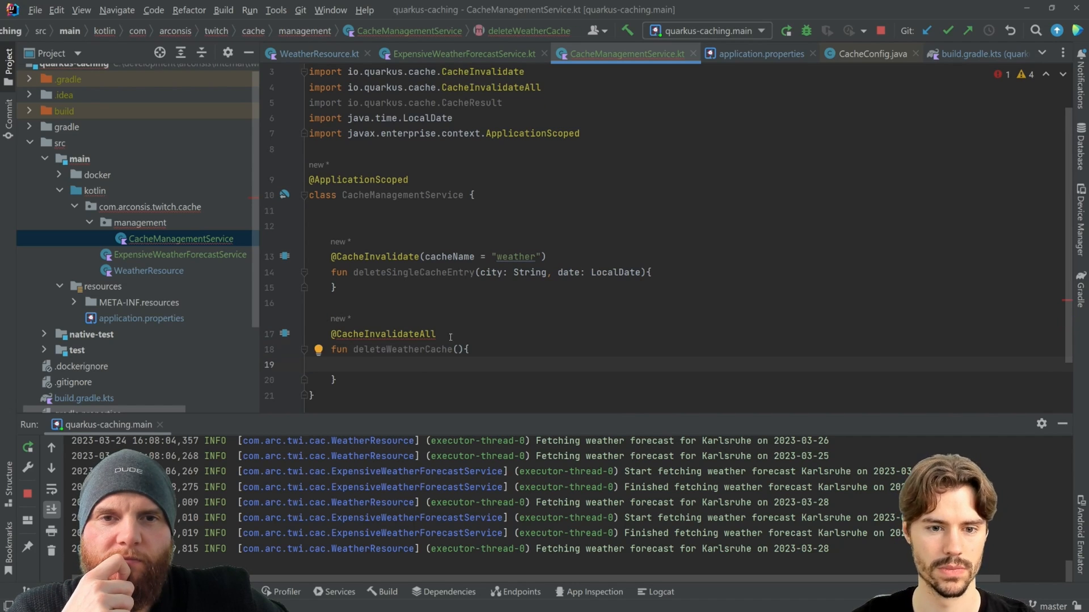
{"action": "type", "text": "(cacheName = \"wea"}
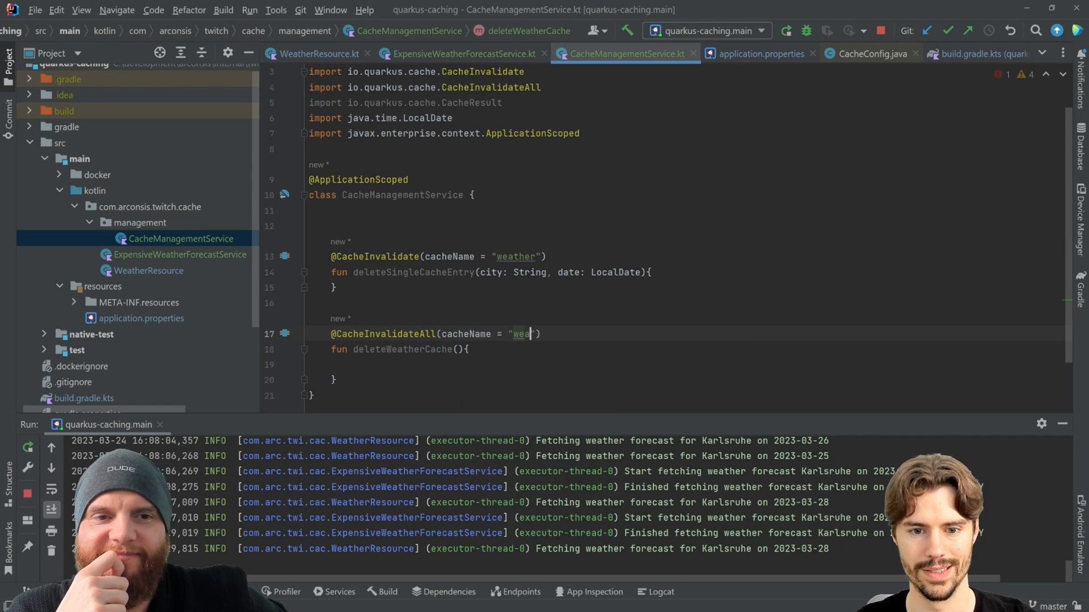
{"action": "type", "text": "ther"}
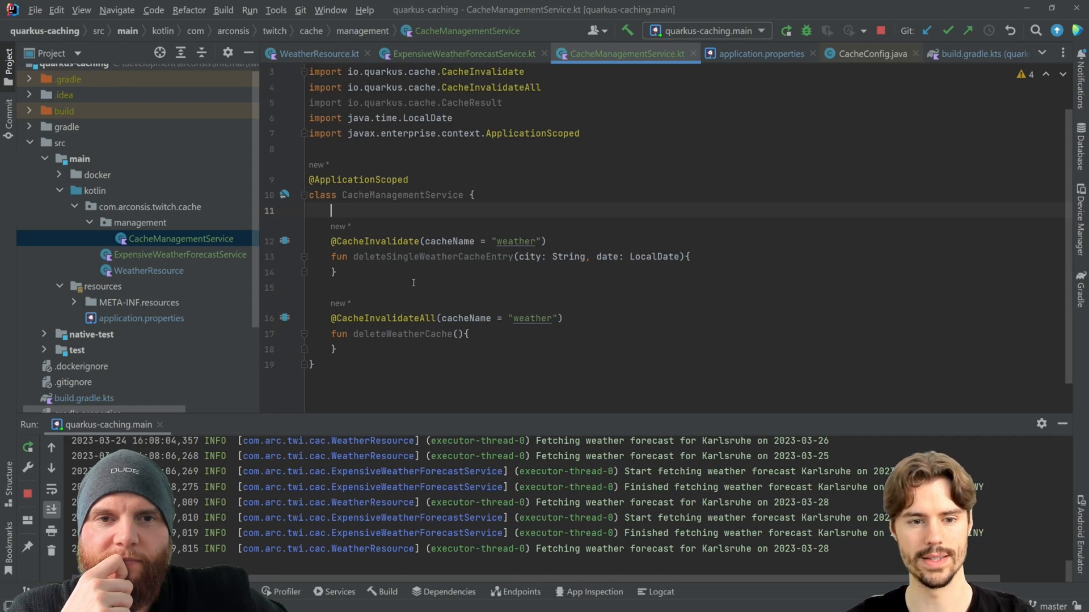
{"action": "double_click", "coordinate": [401, 334]}
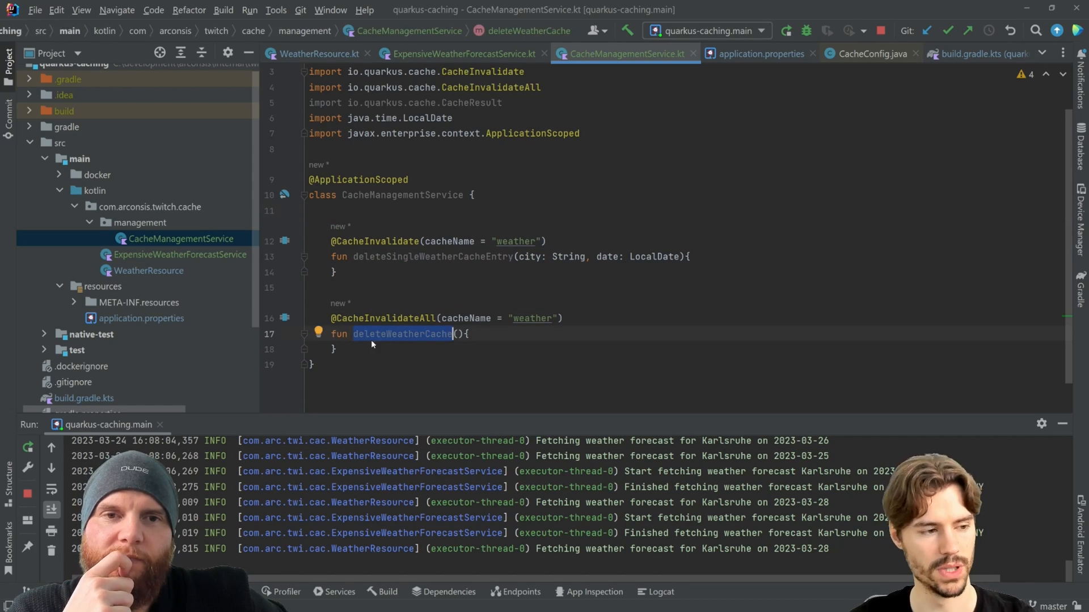
{"action": "mouse_move", "coordinate": [405, 342]}
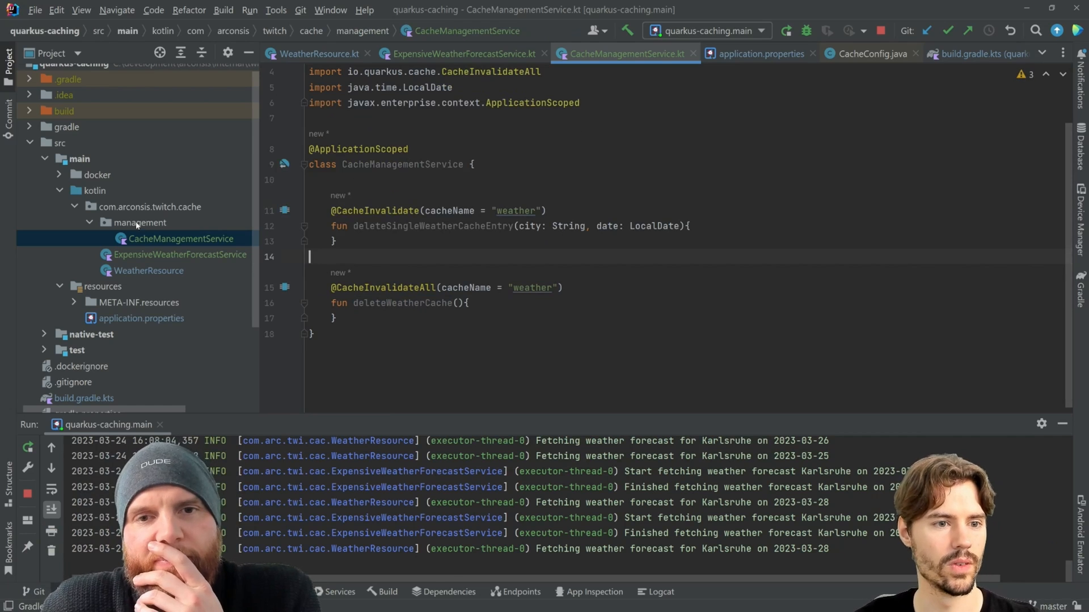
- Dismiss the New Kotlin Class prompt and prepare copying the service as CacheManagementResource
{"action": "right_click", "coordinate": [138, 223]}
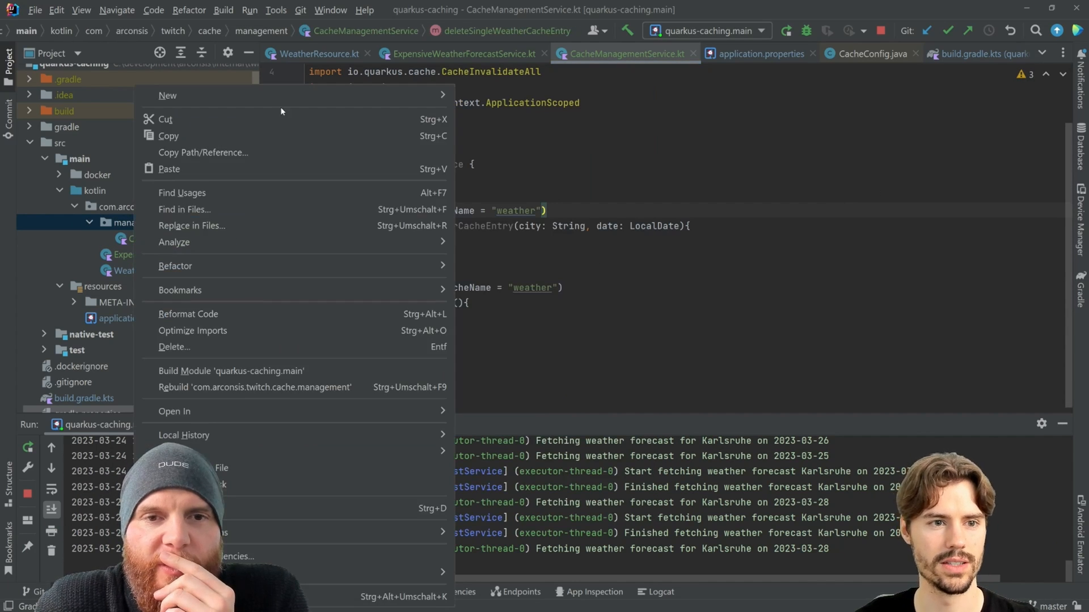
{"action": "left_click", "coordinate": [167, 96]}
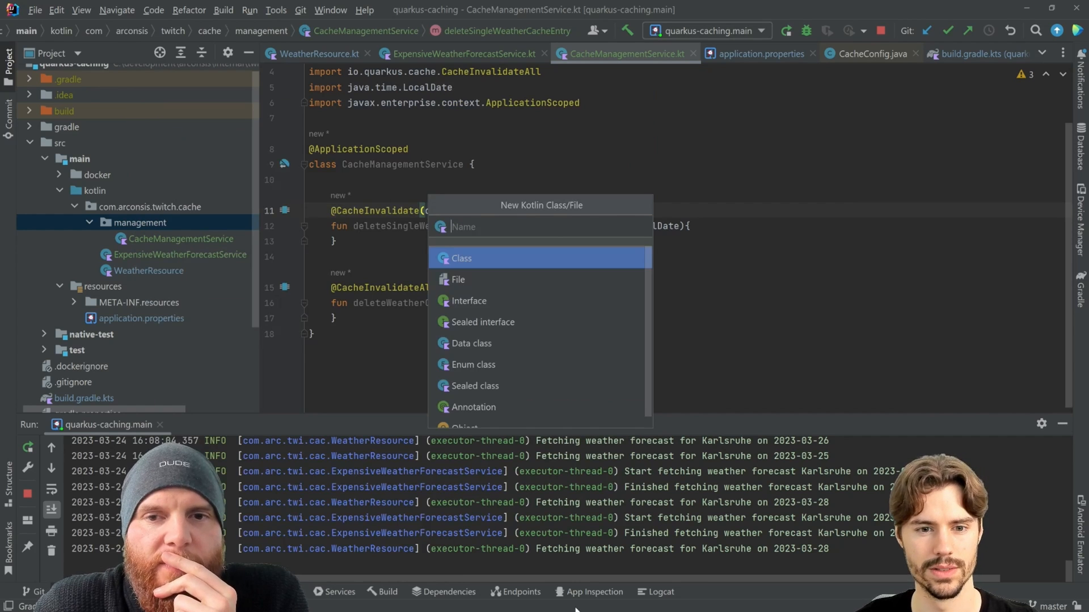
{"action": "mouse_move", "coordinate": [547, 330]}
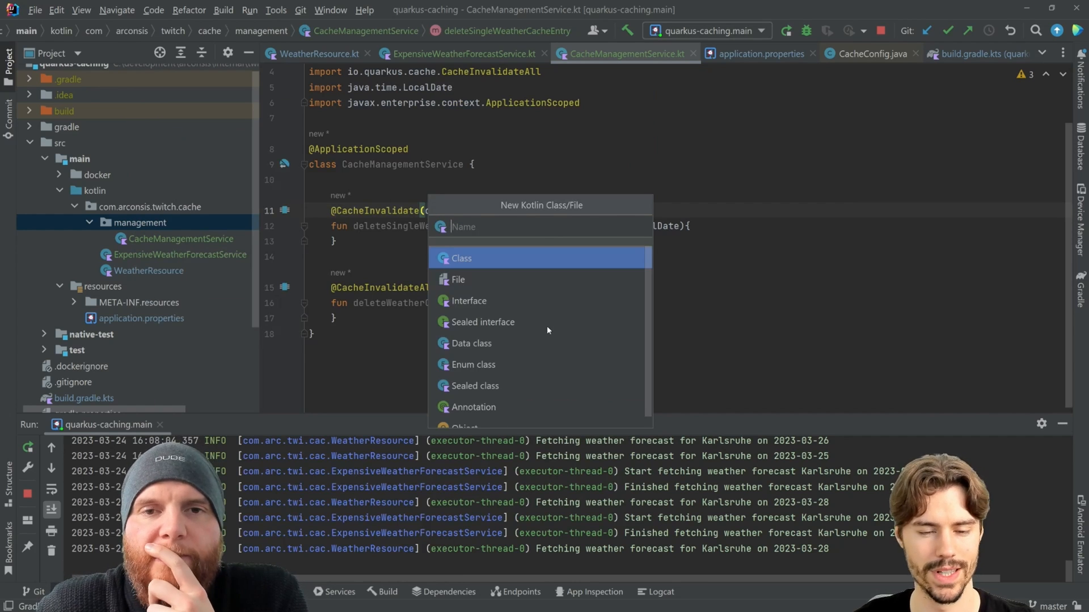
{"action": "key", "text": "Escape"}
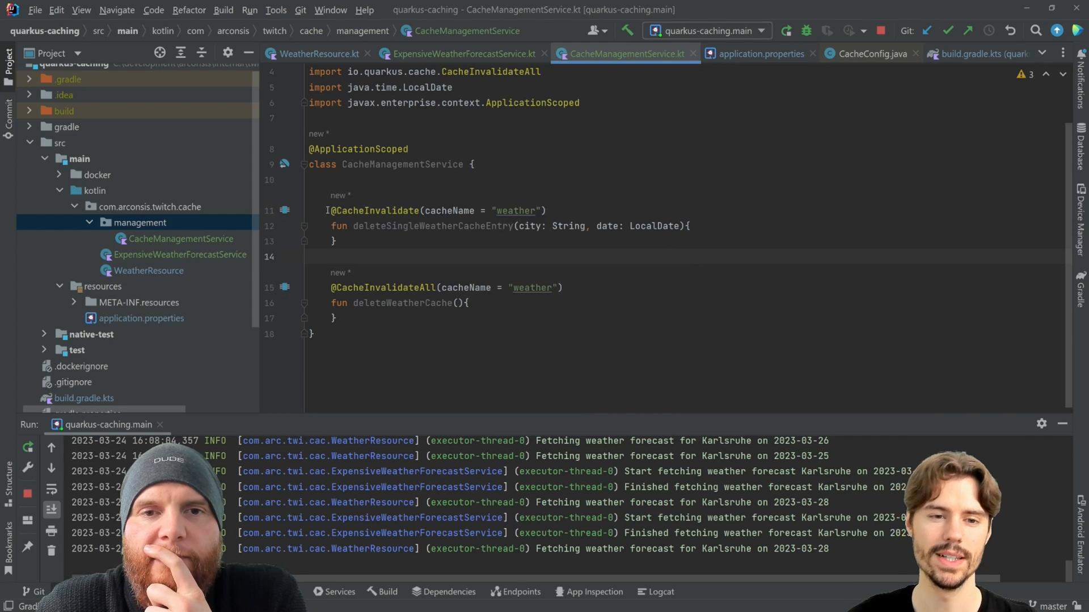
{"action": "double_click", "coordinate": [378, 211]}
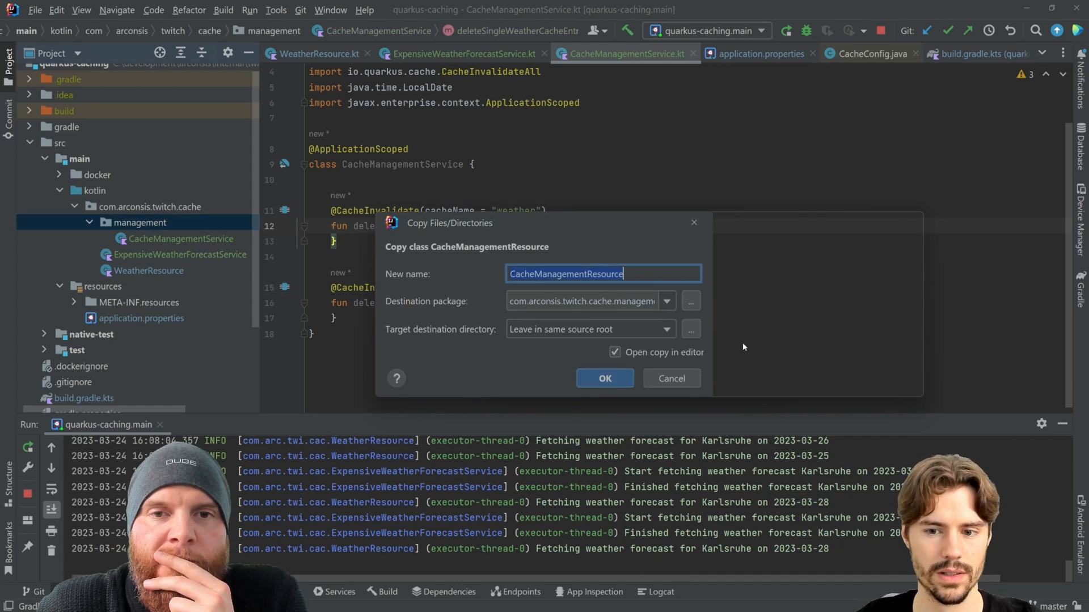
- Create CacheManagementResource, add it to Git, call deleteSingleWeatherCacheEntry, and rerun the app
{"action": "left_click", "coordinate": [604, 378]}
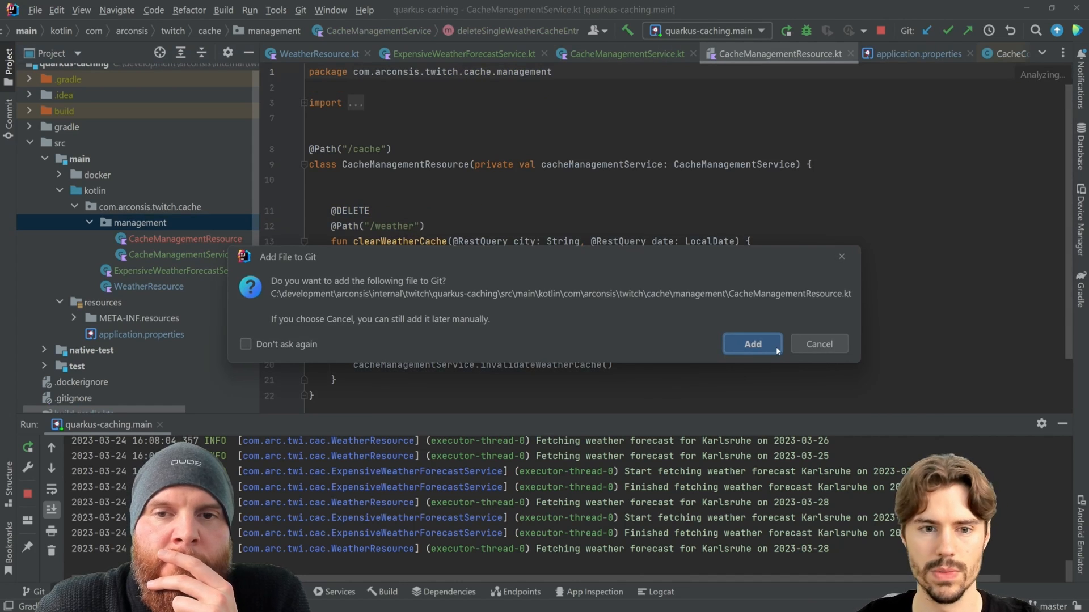
{"action": "left_click", "coordinate": [752, 343]}
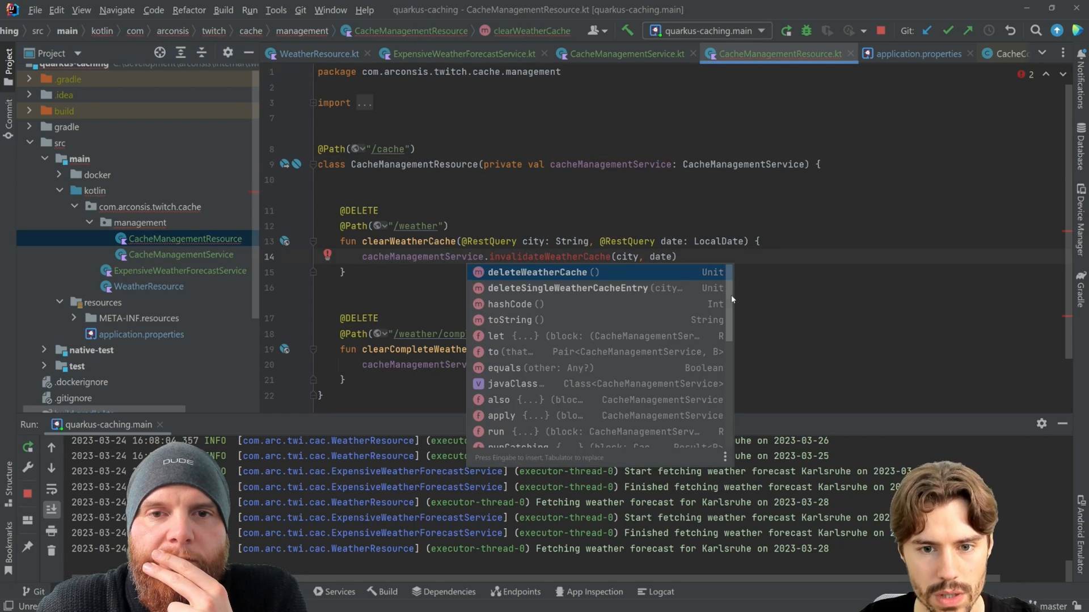
{"action": "left_click", "coordinate": [598, 288]}
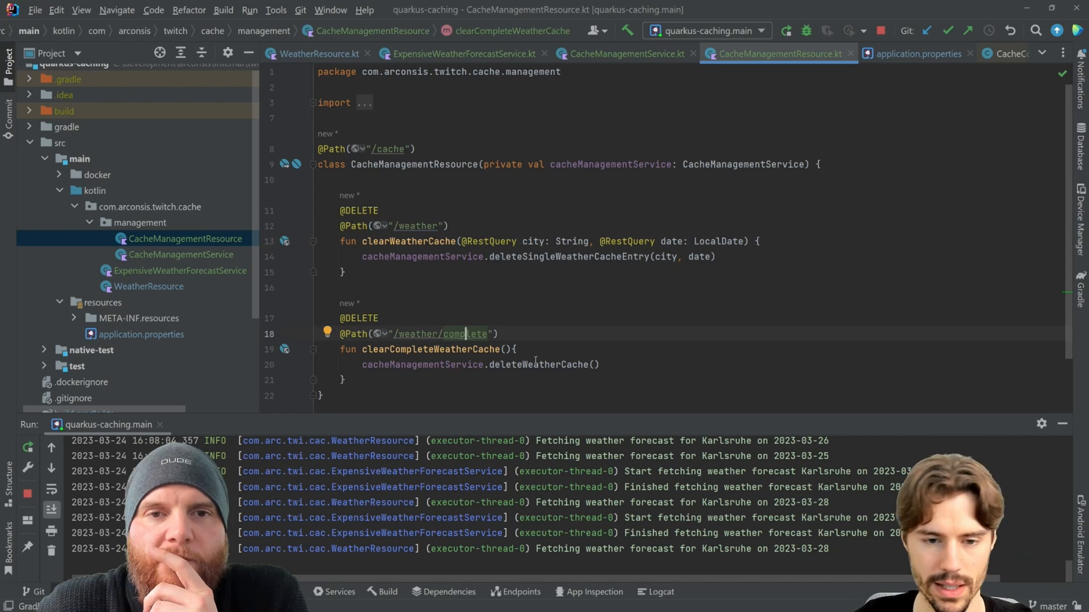
{"action": "left_click", "coordinate": [583, 348]}
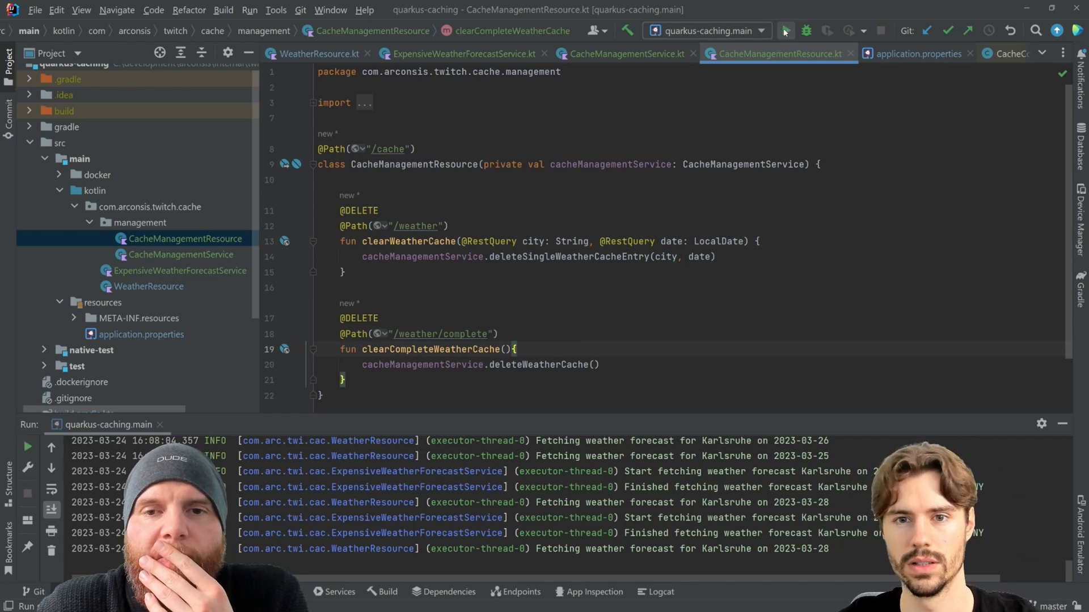
{"action": "left_click", "coordinate": [789, 31]}
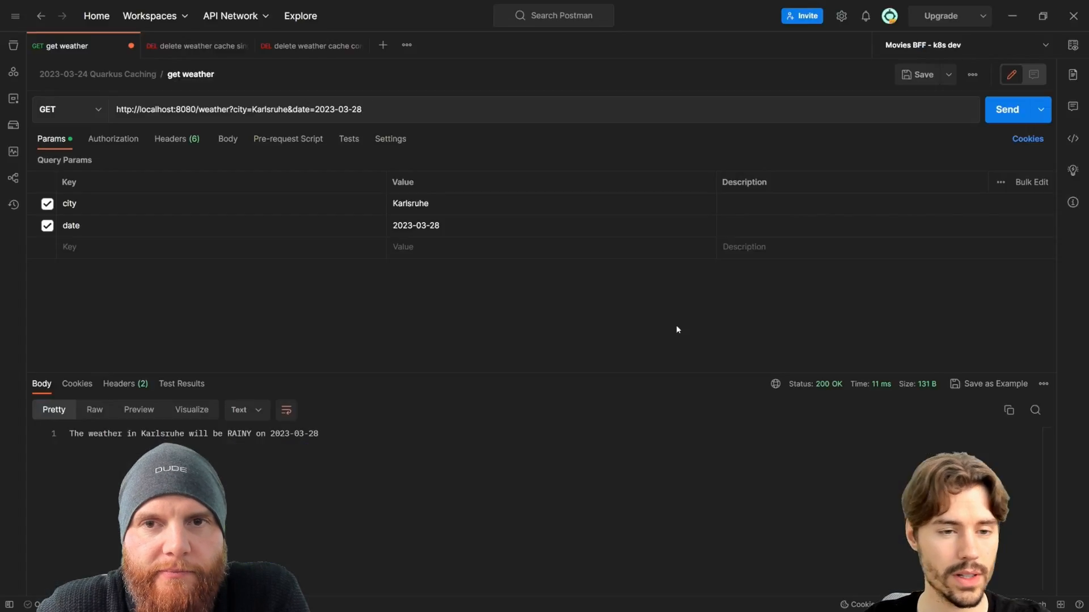
{"action": "mouse_move", "coordinate": [618, 291]}
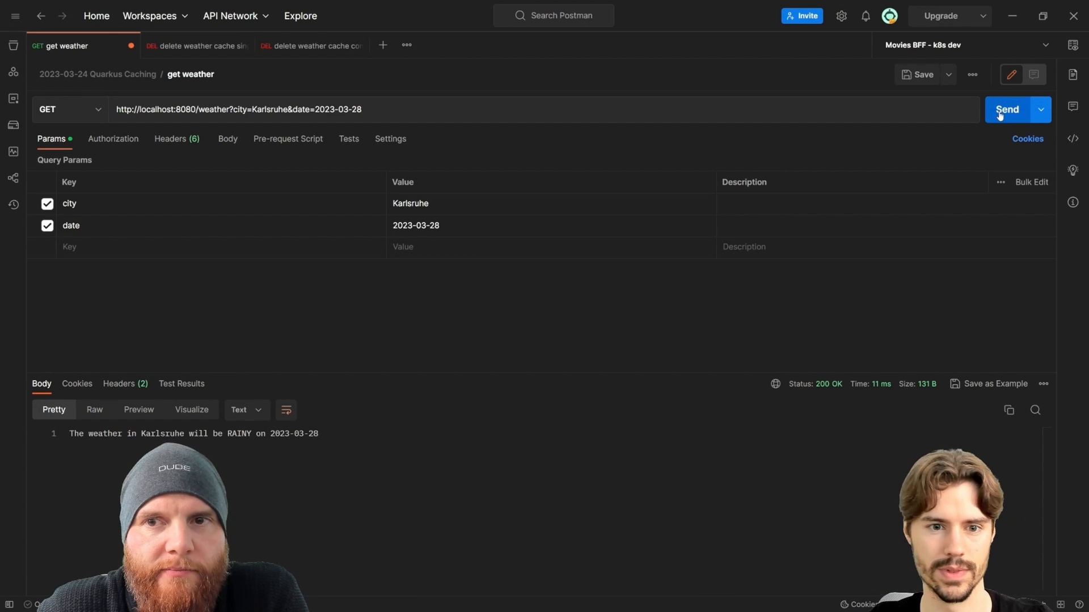
- Fetch Karlsruhe weather for 2023-03-28 (RAINY) and 2023-03-27 (CLOUDY), then restore 2023-03-28
{"action": "left_click", "coordinate": [1007, 110]}
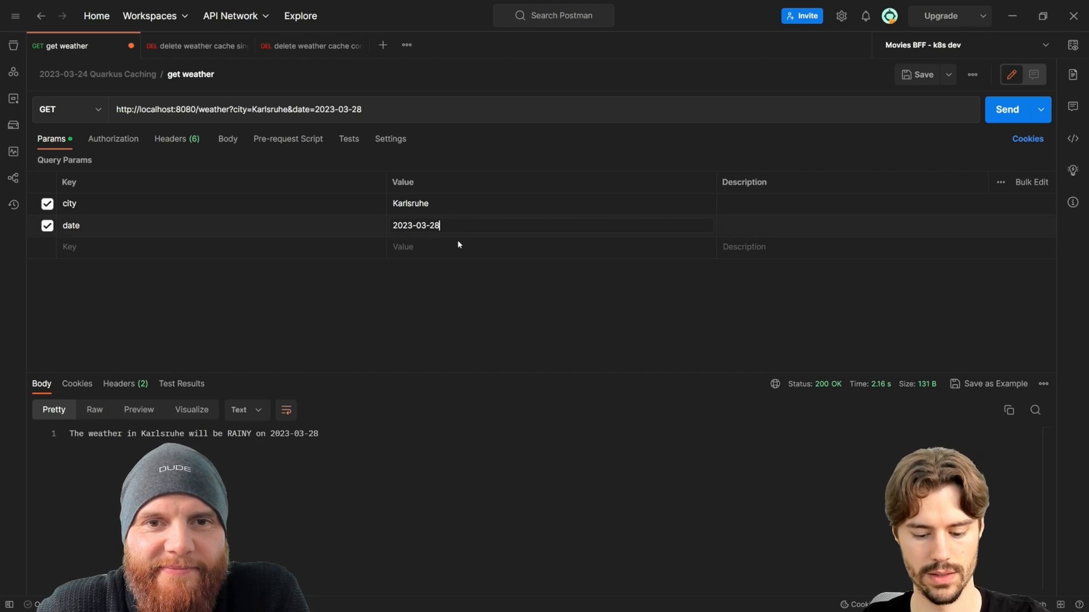
{"action": "type", "text": "2023-03-27"}
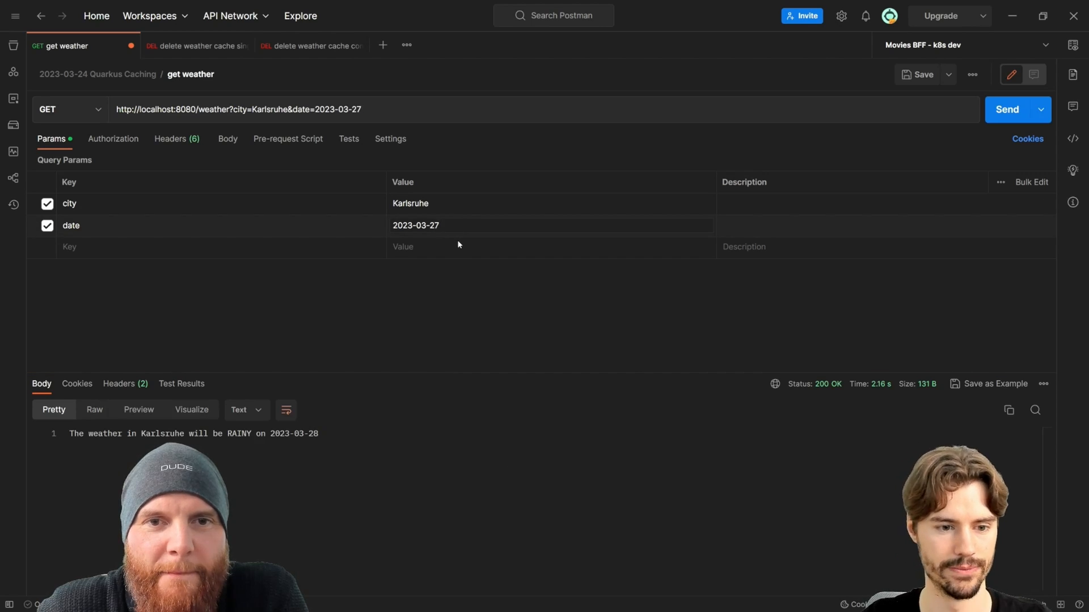
{"action": "left_click", "coordinate": [1011, 110]}
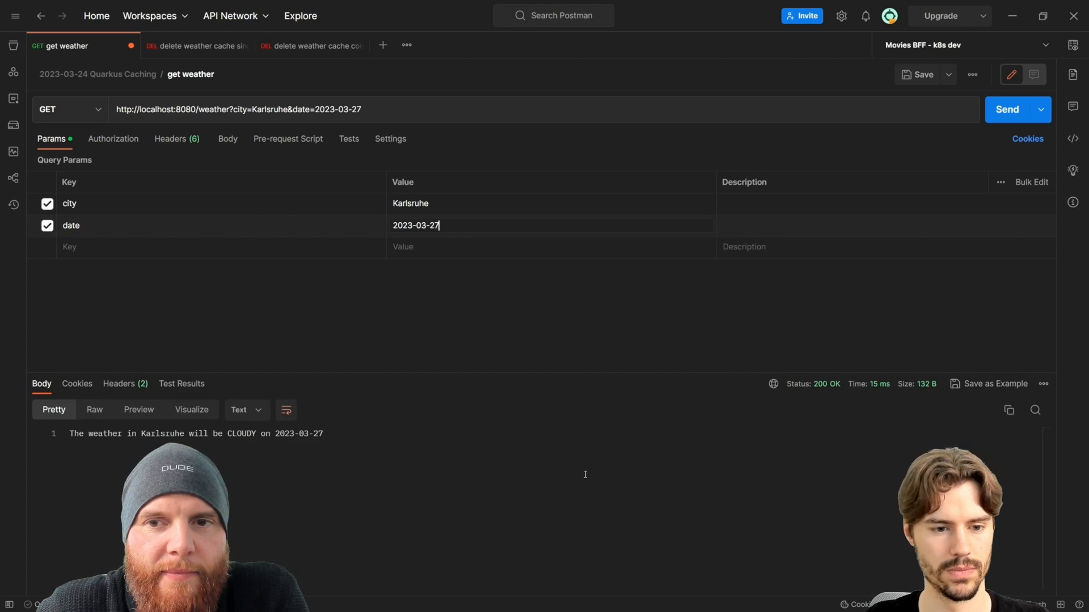
{"action": "key", "text": "Backspace"}
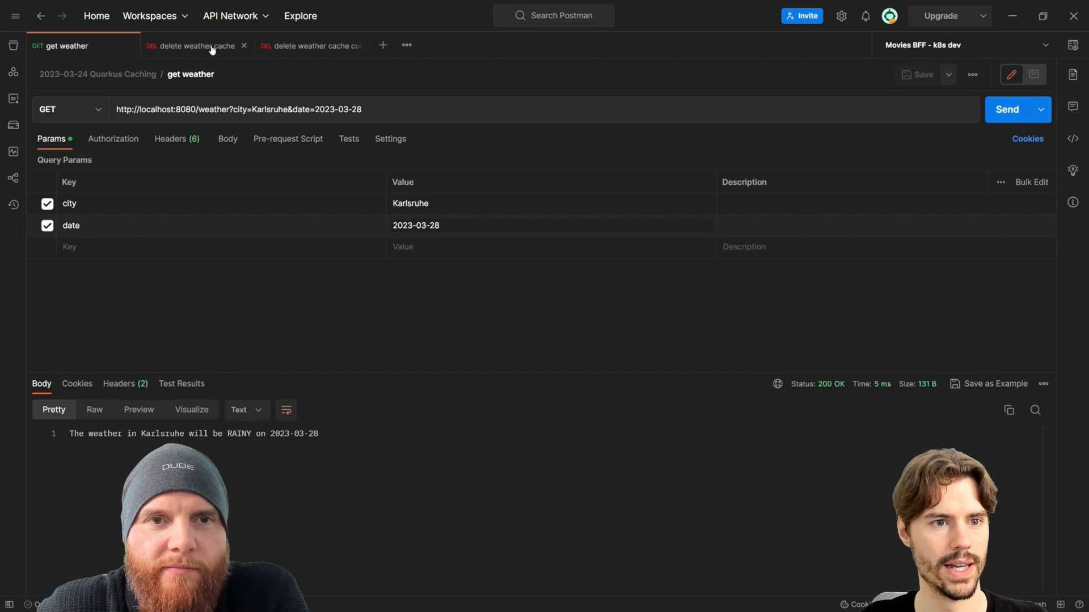
- Send the single-entry cache DELETE for Karlsruhe 2023-03-27, returning 204
{"action": "left_click", "coordinate": [198, 45]}
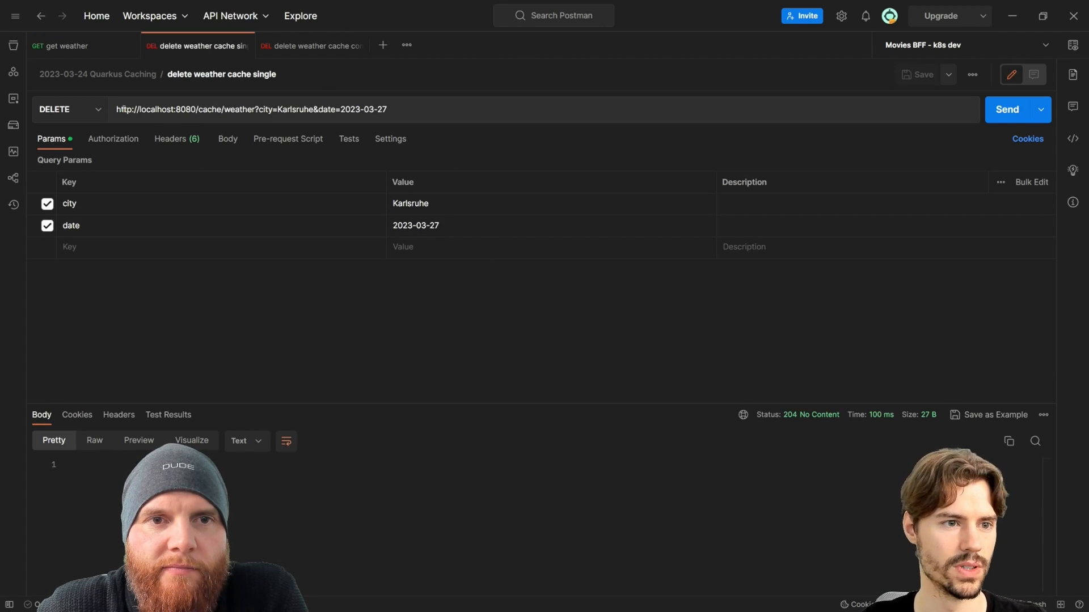
{"action": "double_click", "coordinate": [210, 110]}
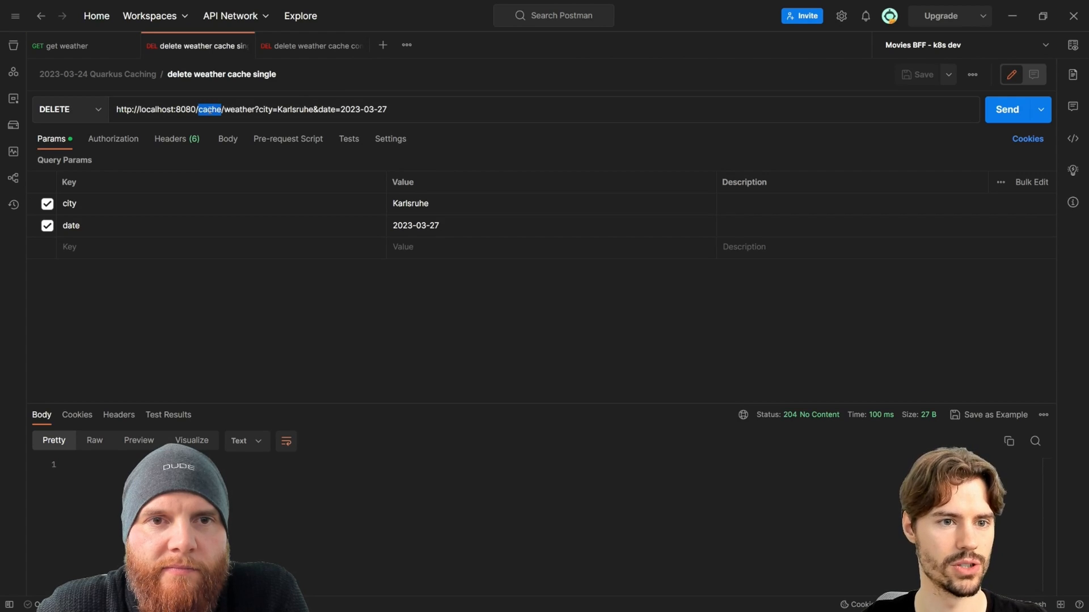
{"action": "double_click", "coordinate": [237, 109]}
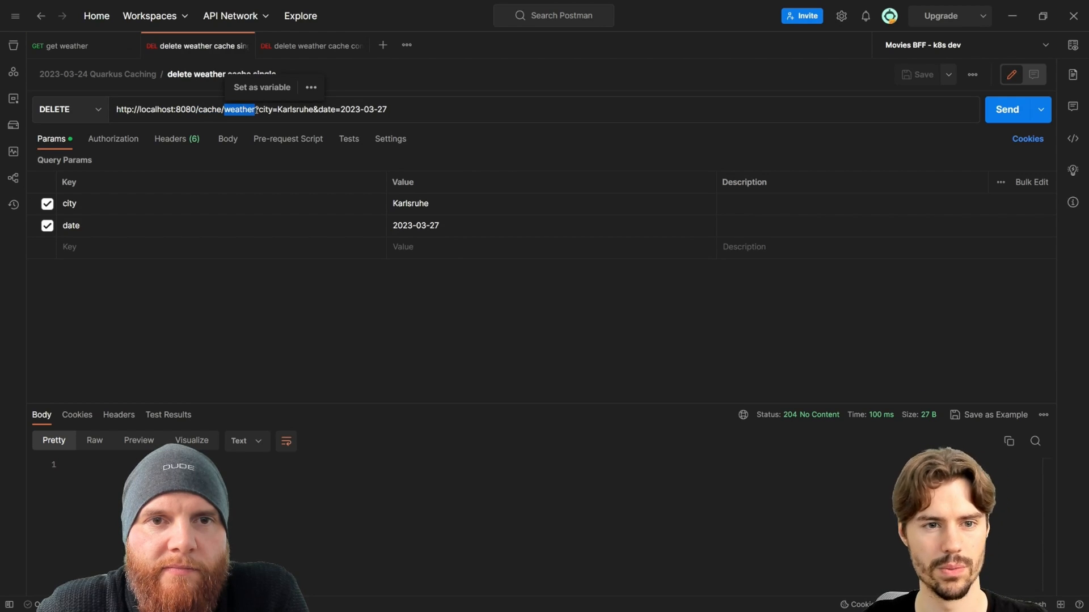
{"action": "left_click", "coordinate": [503, 146]}
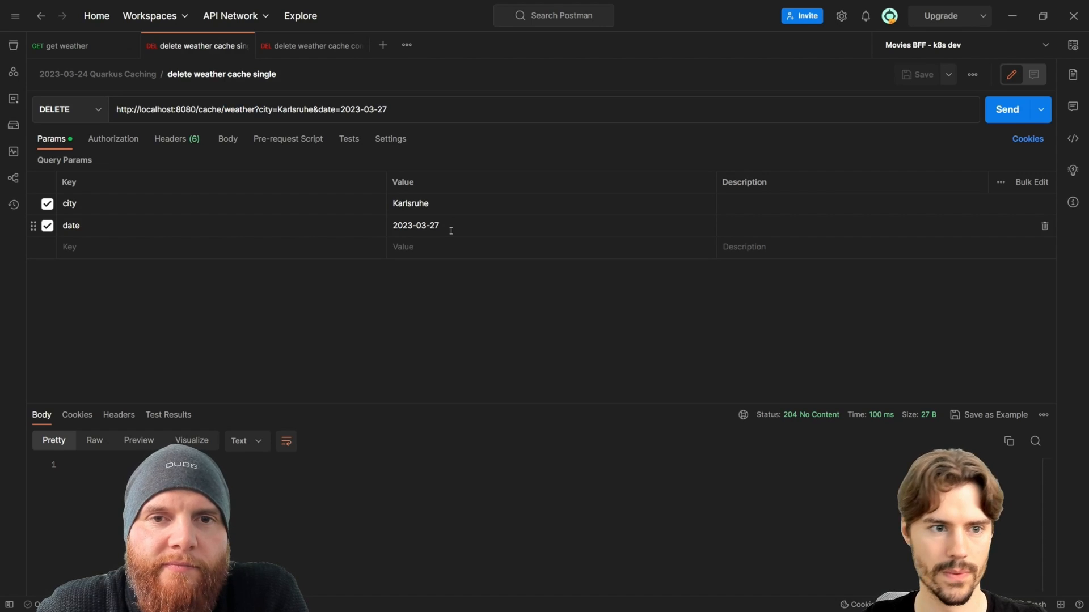
{"action": "left_click", "coordinate": [1007, 109]}
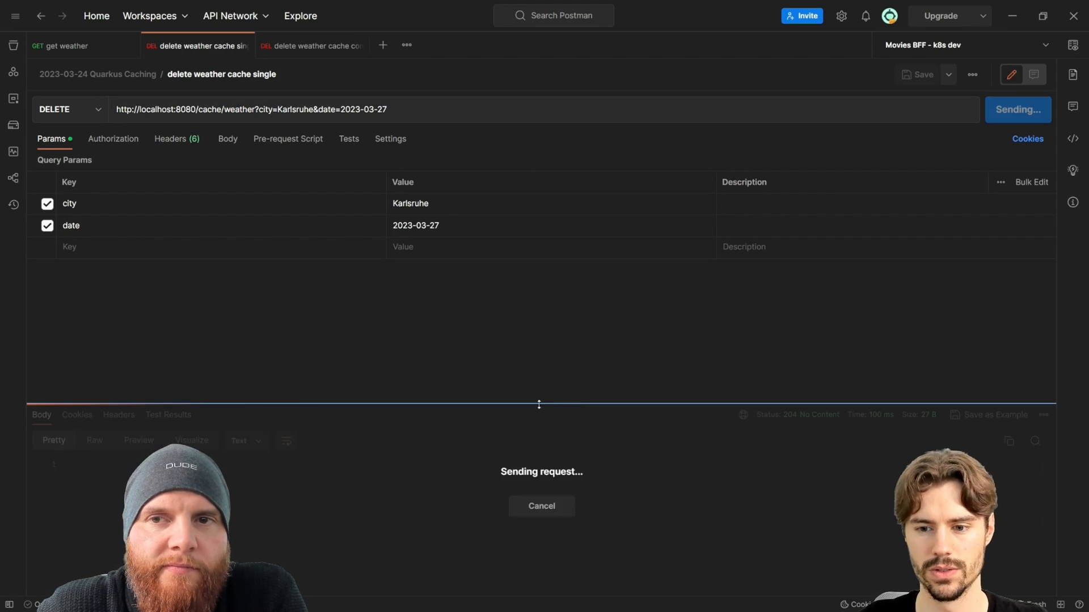
- Resend the Karlsruhe weather request for 2023-03-27, getting CLOUDY
{"action": "left_click", "coordinate": [59, 45]}
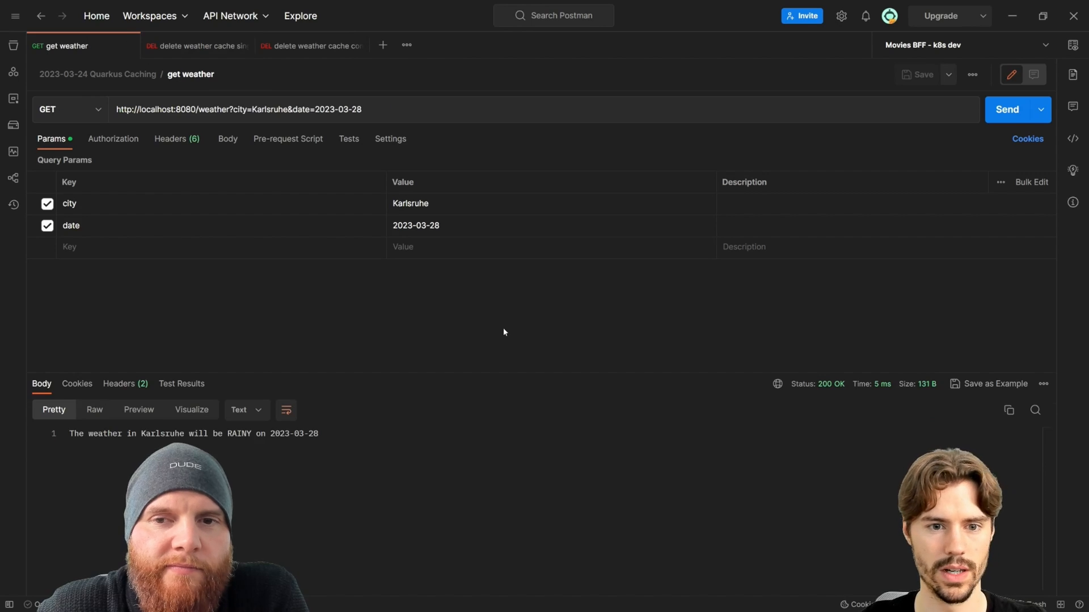
{"action": "left_click", "coordinate": [1009, 109]}
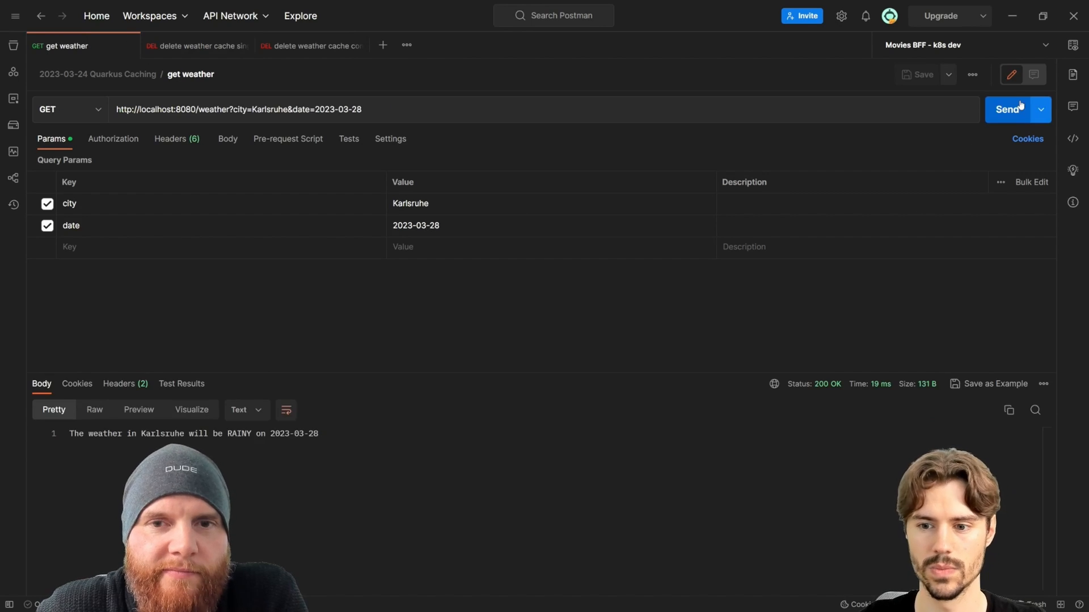
{"action": "left_click", "coordinate": [1007, 109]}
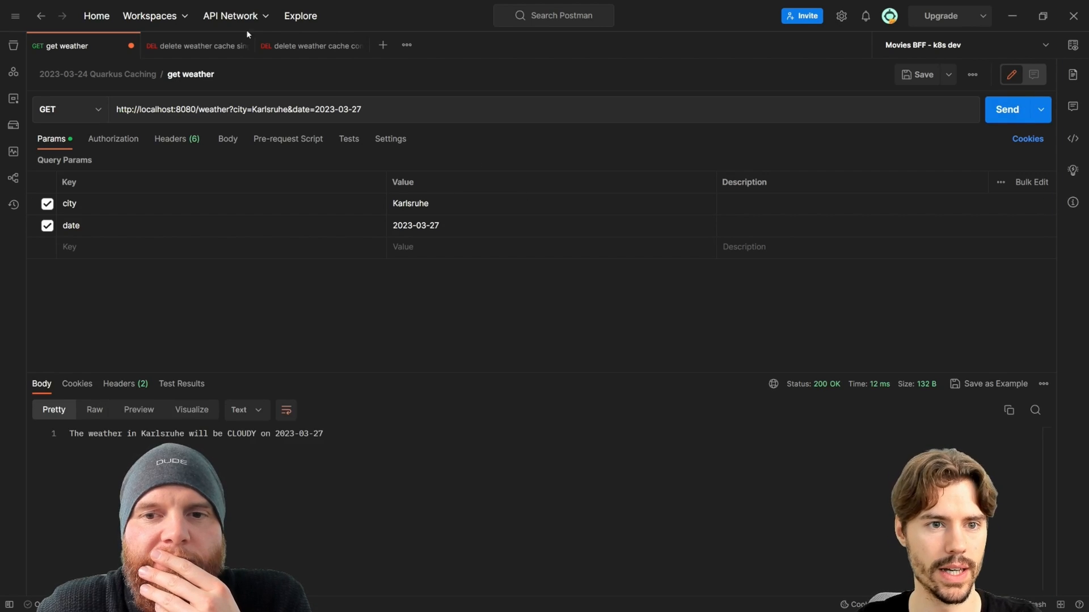
- Send the complete weather-cache DELETE (204), re-fetch the forecast, and edit the date to 2023-03-28
{"action": "left_click", "coordinate": [312, 45]}
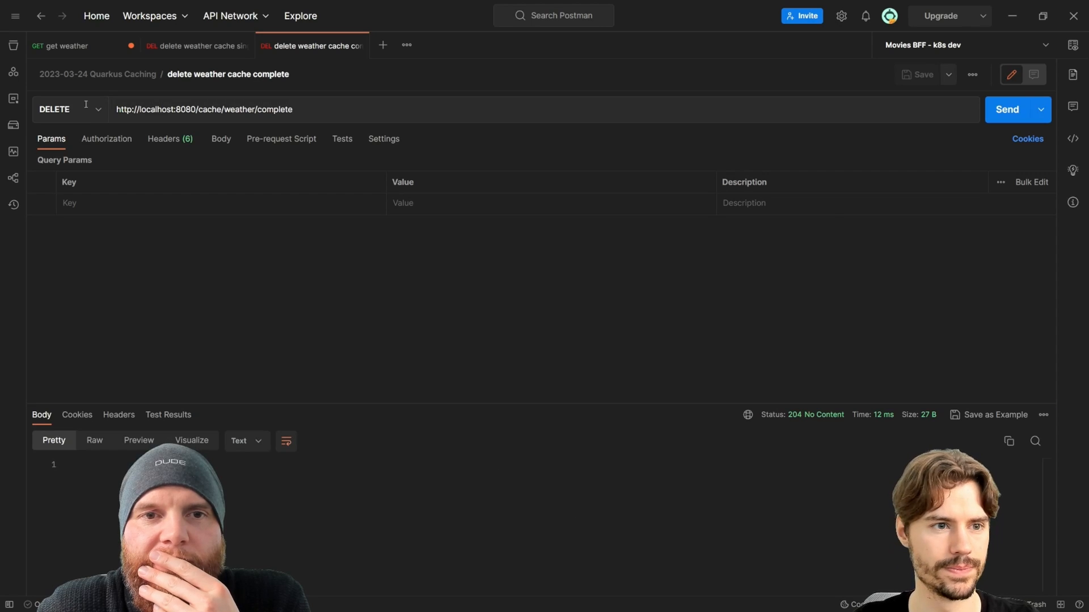
{"action": "left_click", "coordinate": [65, 46]}
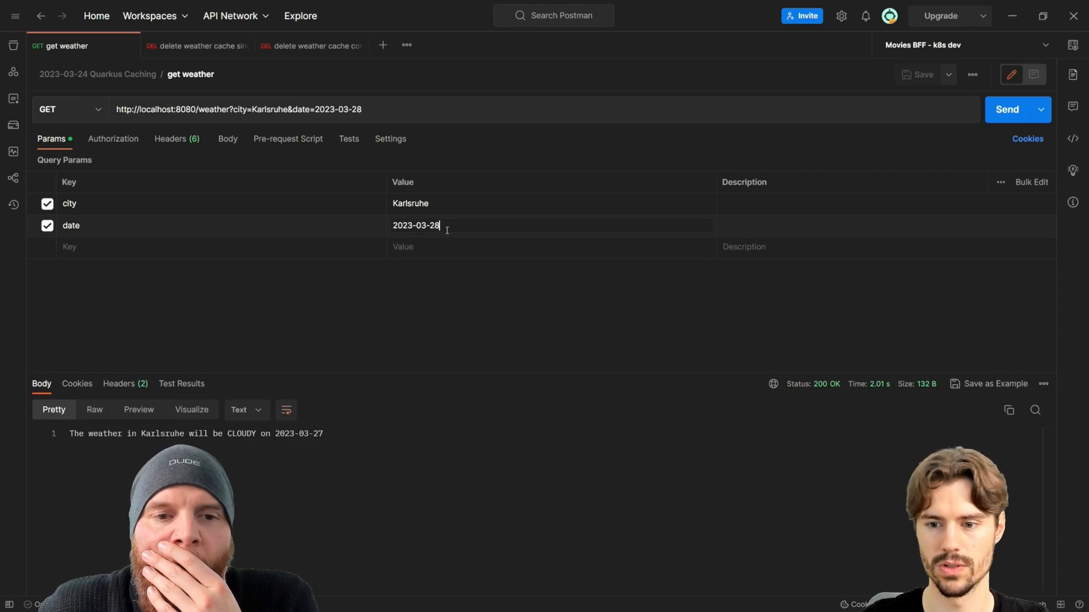
{"action": "left_click", "coordinate": [1008, 109]}
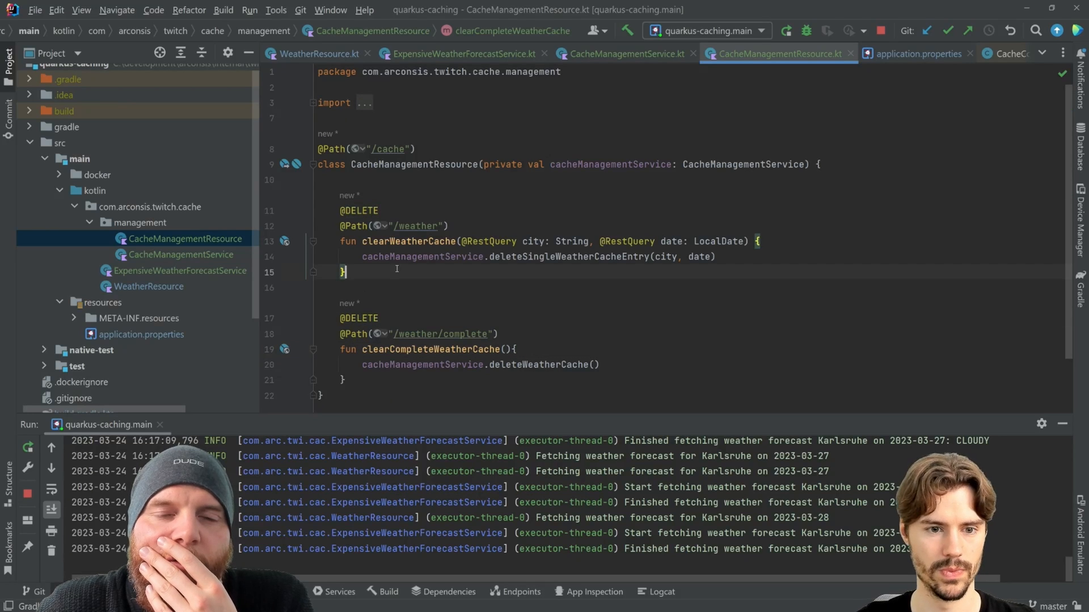
- Jump from CacheManagementResource to deleteSingleWeatherCacheEntry in CacheManagementService.kt
{"action": "scroll", "scroll_direction": "down", "scroll_amount": 3}
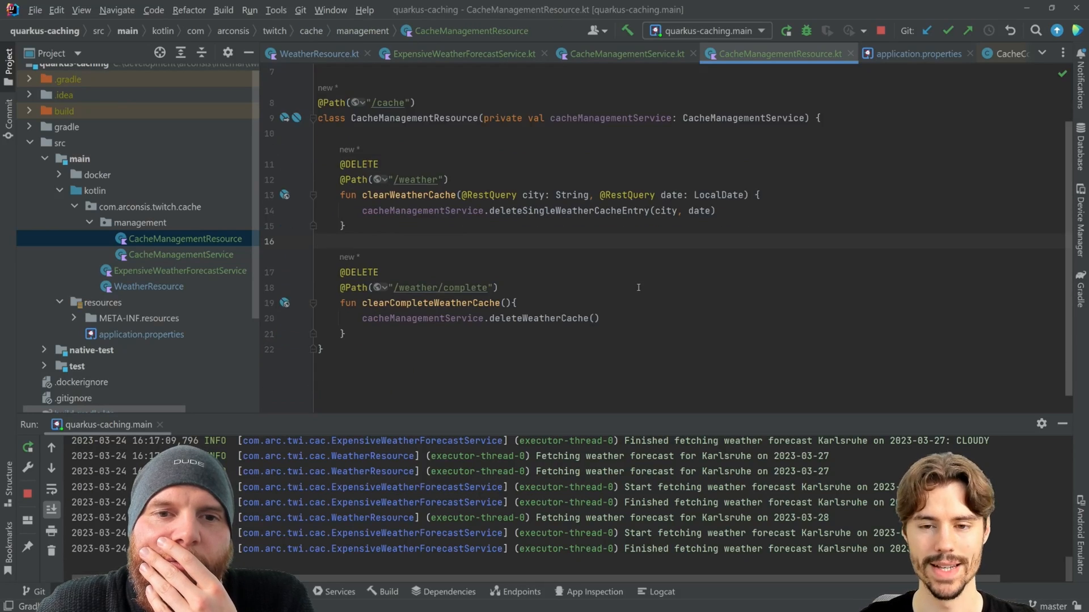
{"action": "mouse_move", "coordinate": [798, 323]}
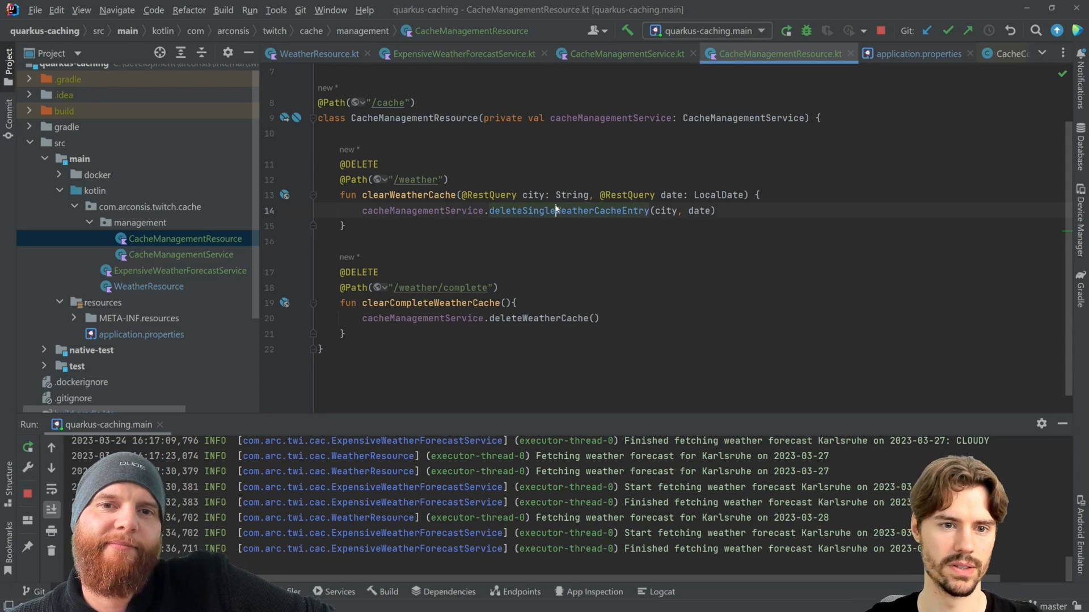
{"action": "left_click", "coordinate": [621, 54]}
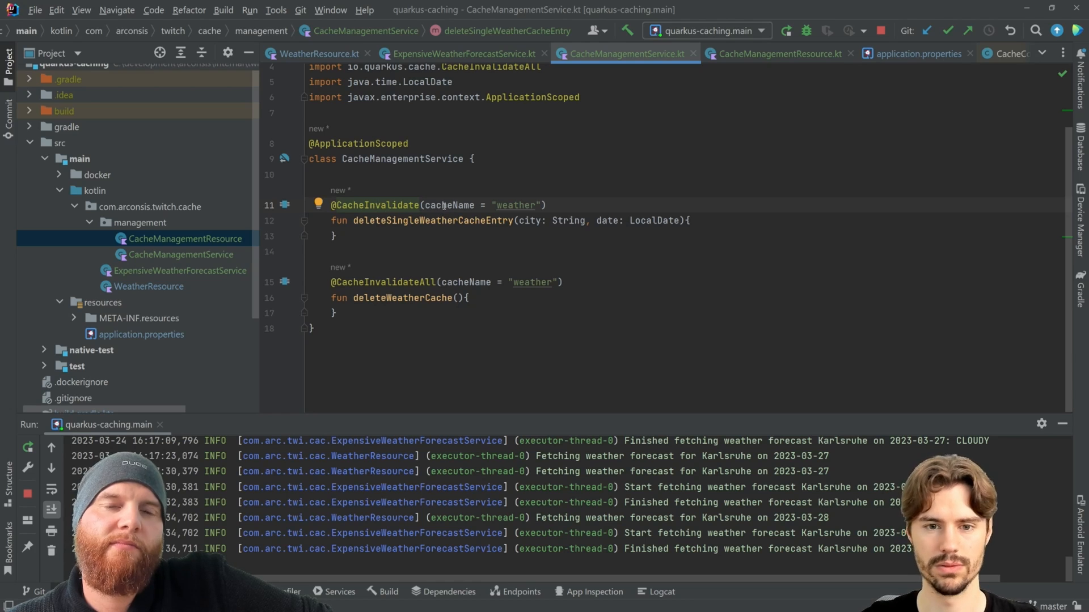
{"action": "double_click", "coordinate": [516, 205]}
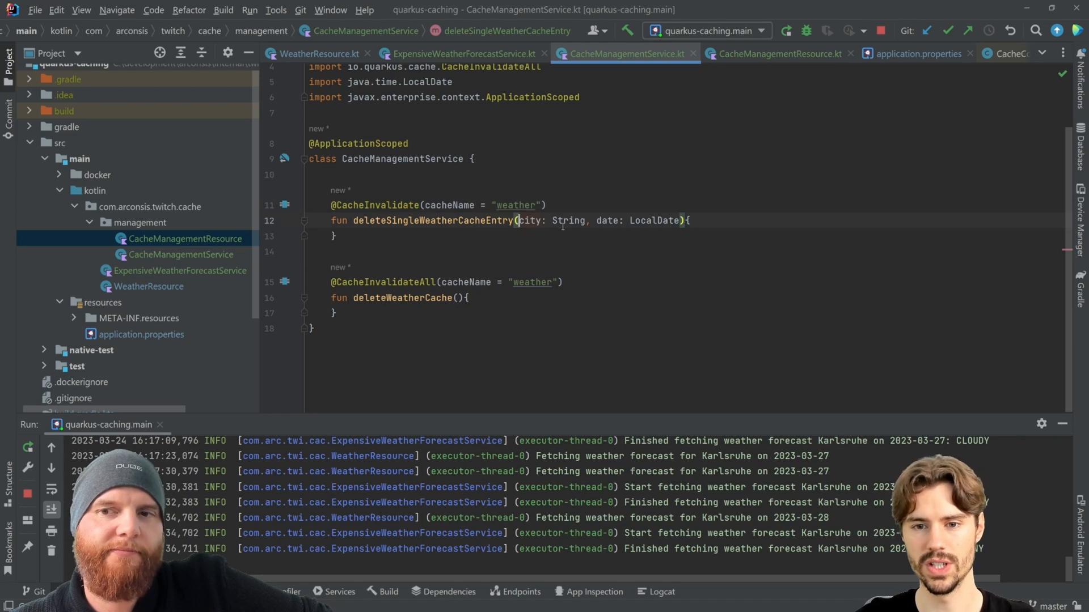
{"action": "left_click_drag", "start_coordinate": [518, 220], "coordinate": [681, 220]}
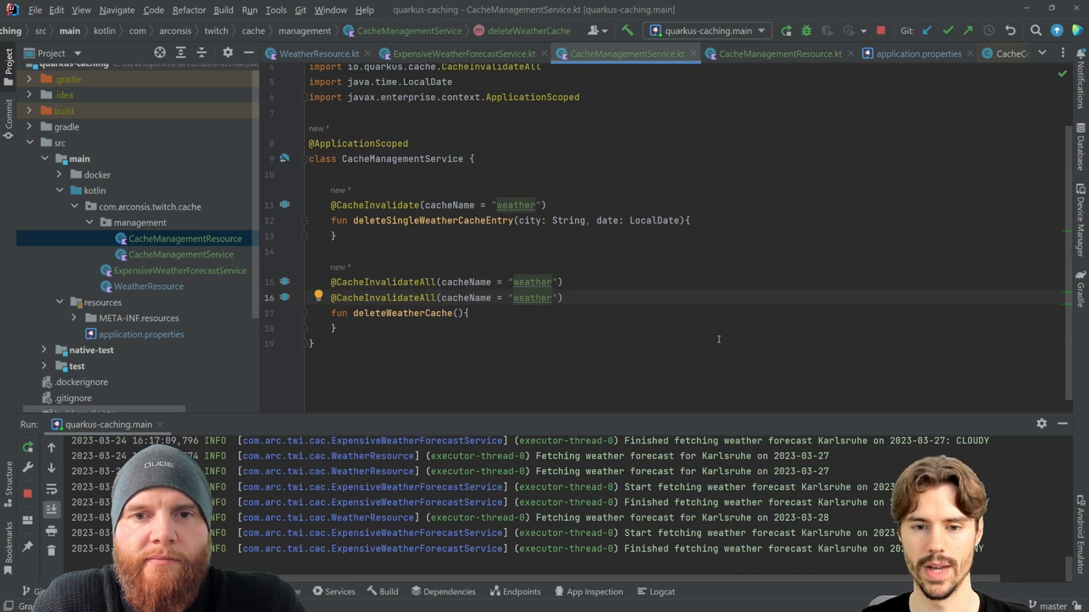
{"action": "type", "text": "2"}
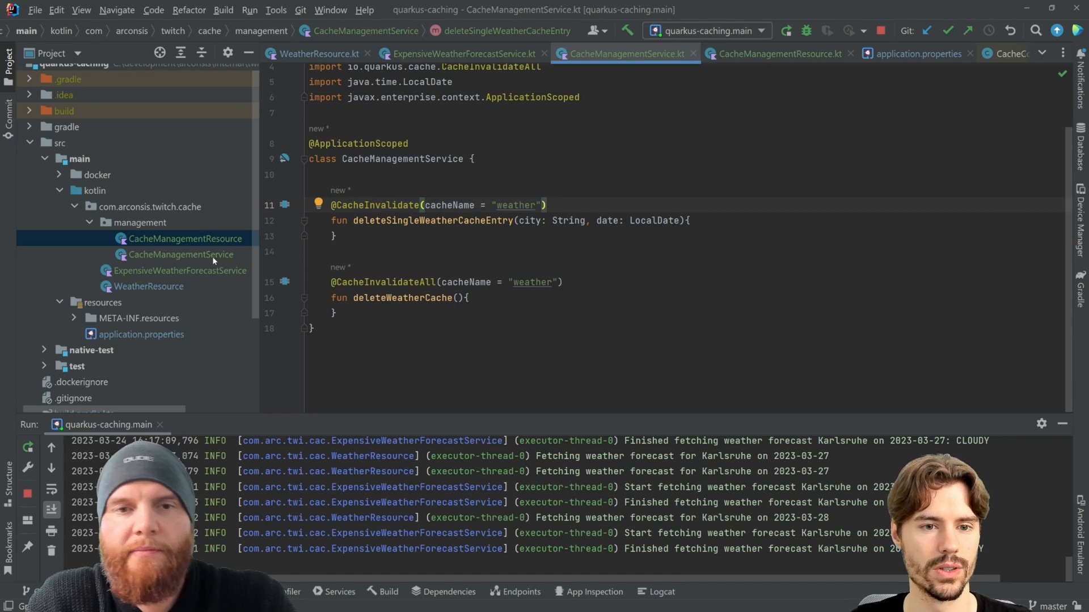
{"action": "left_click", "coordinate": [181, 255]}
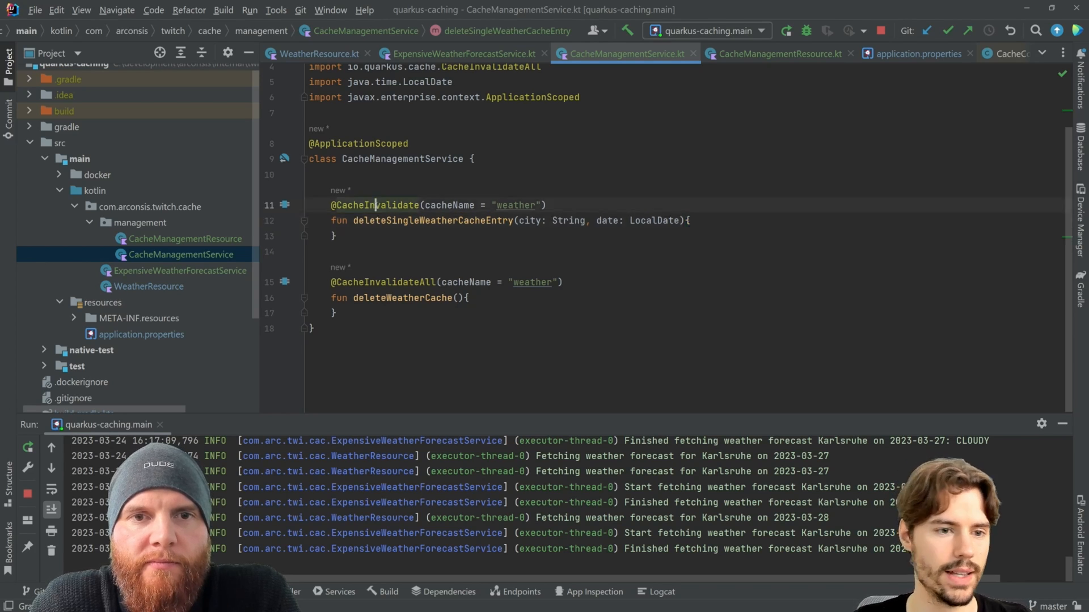
{"action": "double_click", "coordinate": [376, 206]}
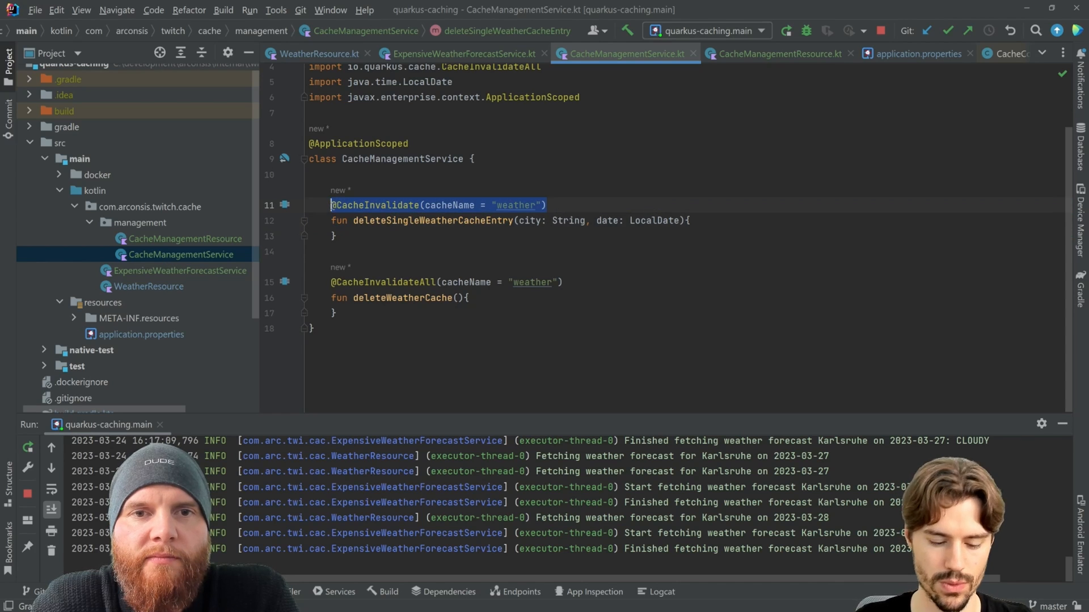
{"action": "left_click", "coordinate": [179, 271]}
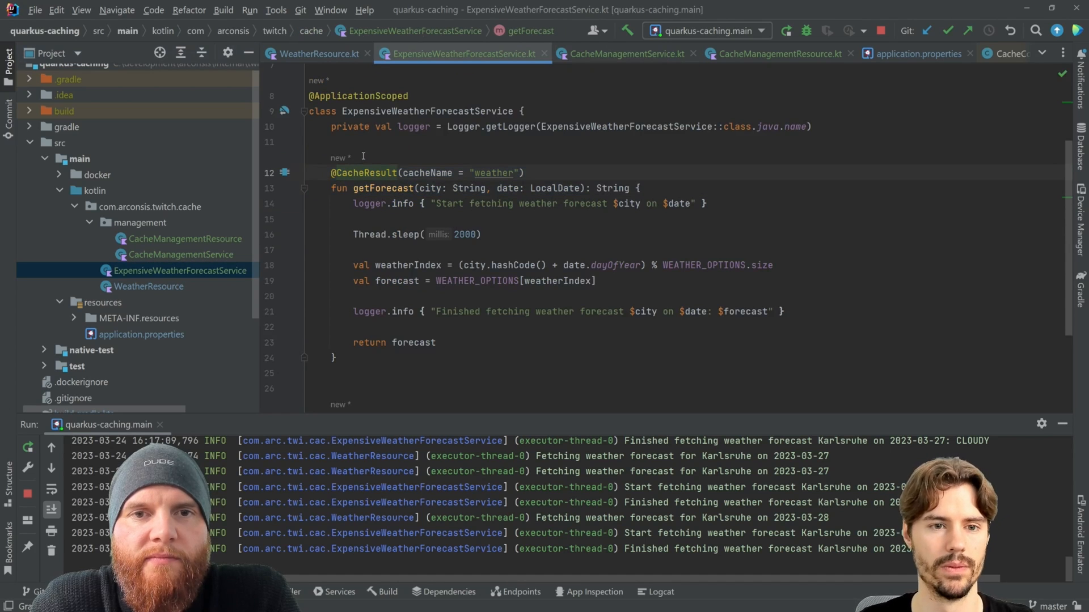
{"action": "scroll", "scroll_direction": "down", "scroll_amount": 3}
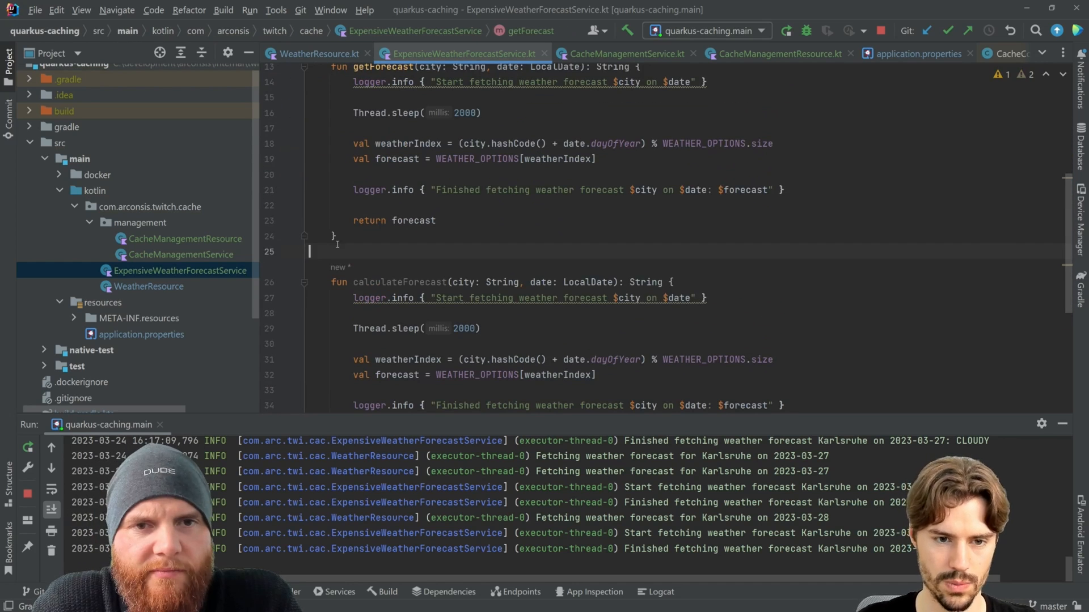
{"action": "type", "text": "@CacheResult(cacheName = \"weather\")"}
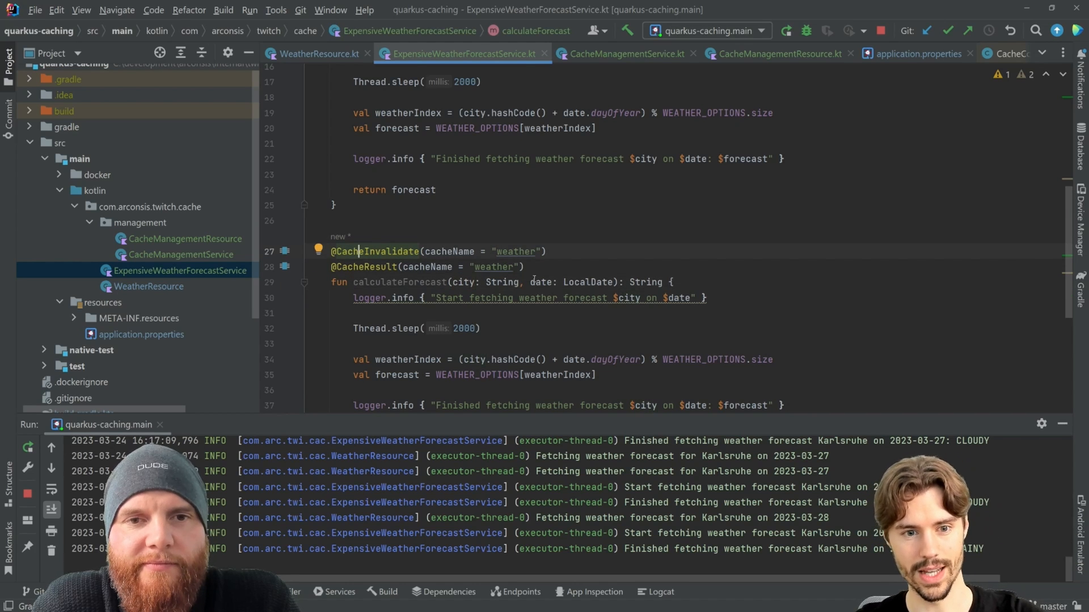
{"action": "scroll", "scroll_direction": "down", "scroll_amount": 3}
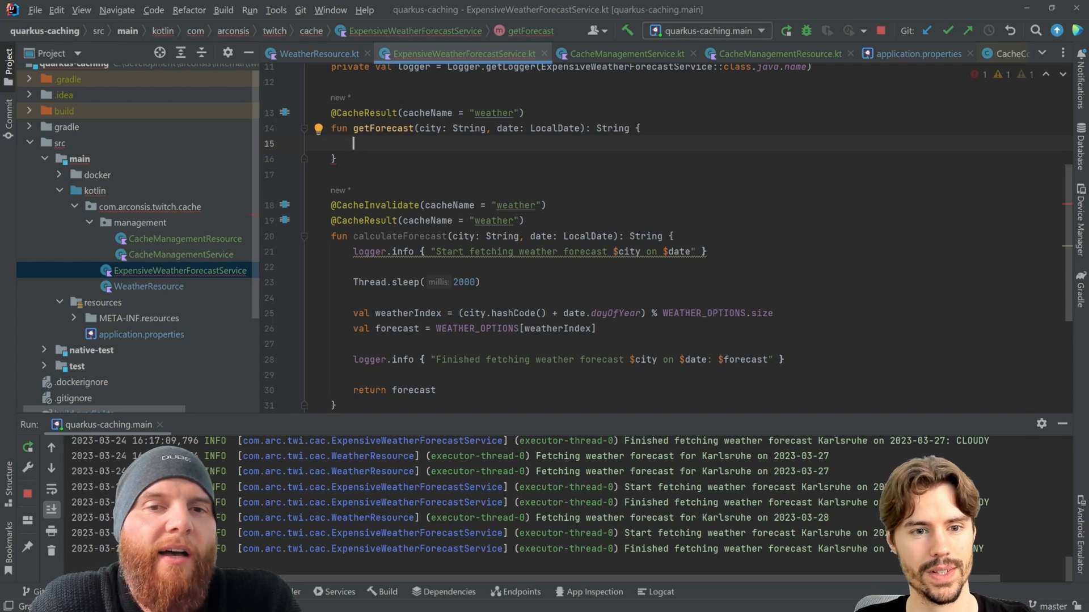
- Have getForecast return reCalculateForecast(city, date) after renaming calculateForecast
{"action": "type", "text": "return cal"}
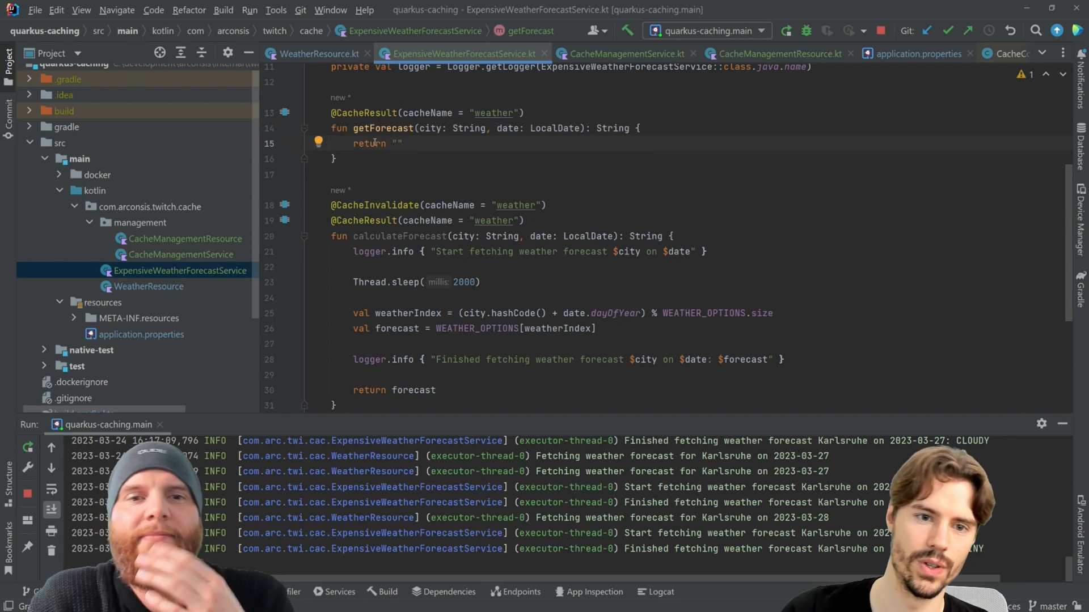
{"action": "type", "text": "calculateForecast("}
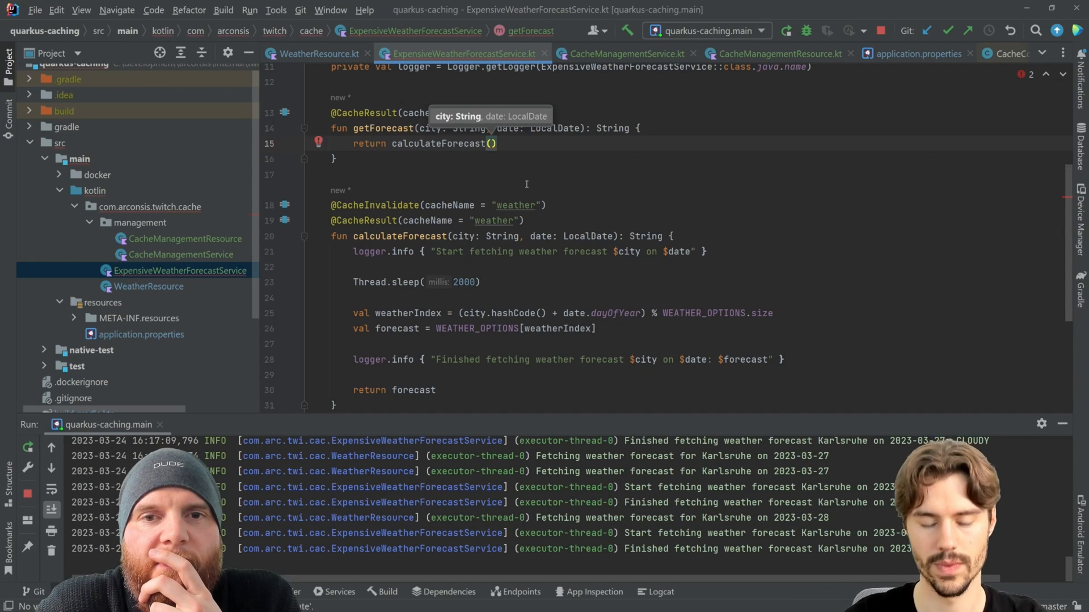
{"action": "type", "text": "city, date"}
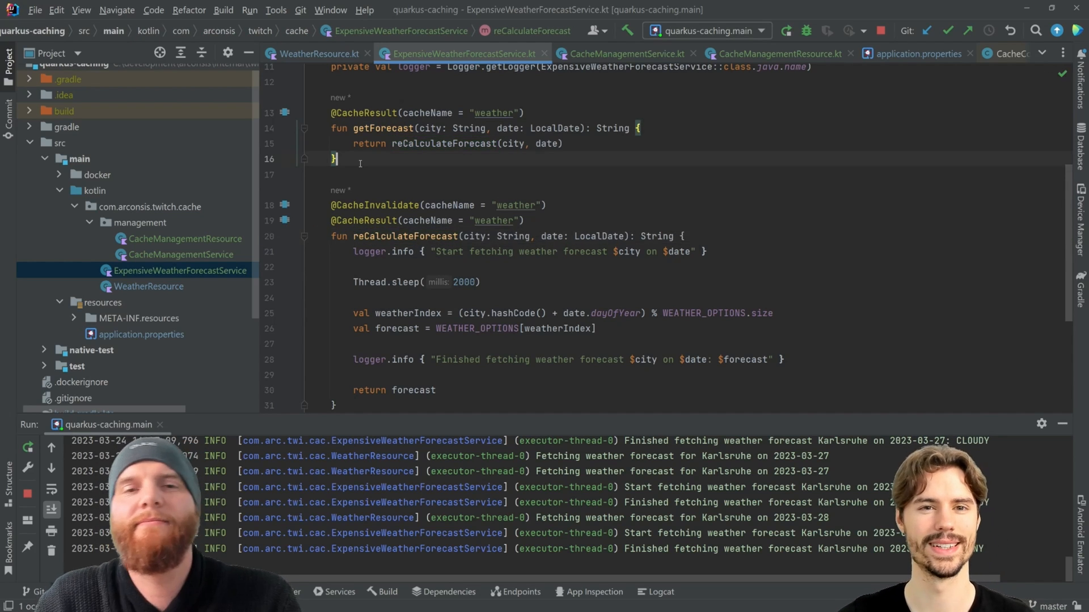
{"action": "double_click", "coordinate": [384, 128]}
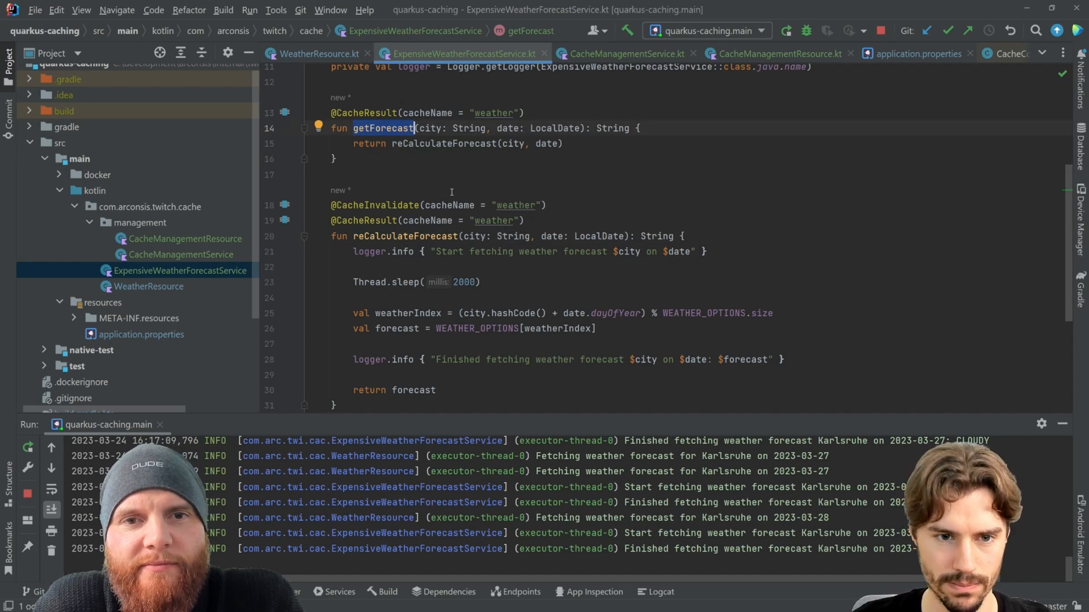
{"action": "left_click", "coordinate": [442, 143]}
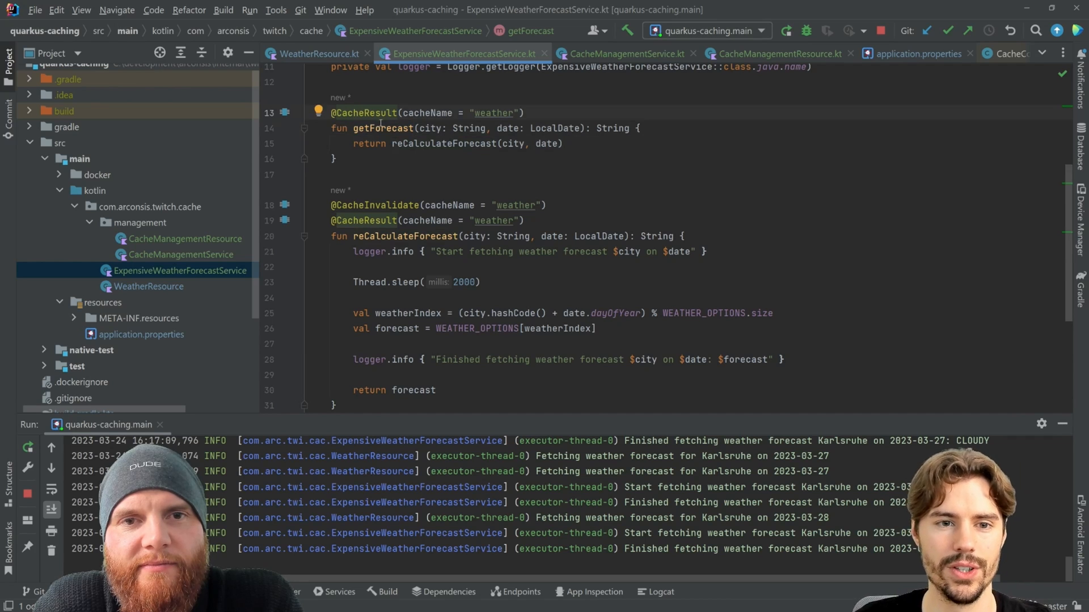
{"action": "double_click", "coordinate": [444, 143]}
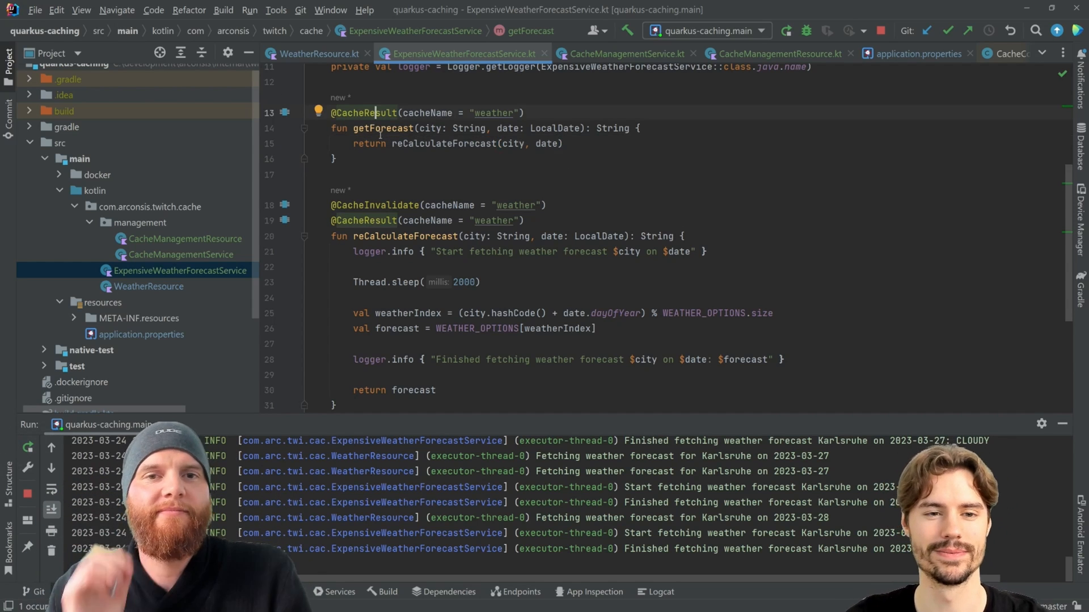
{"action": "double_click", "coordinate": [361, 113]}
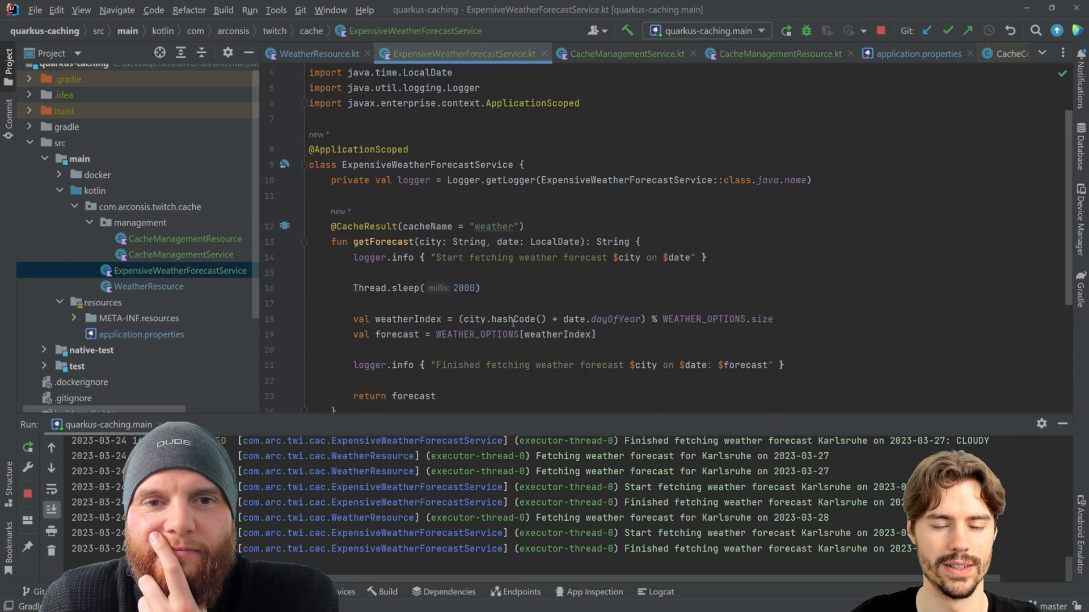
{"action": "scroll", "scroll_direction": "down", "scroll_amount": 3}
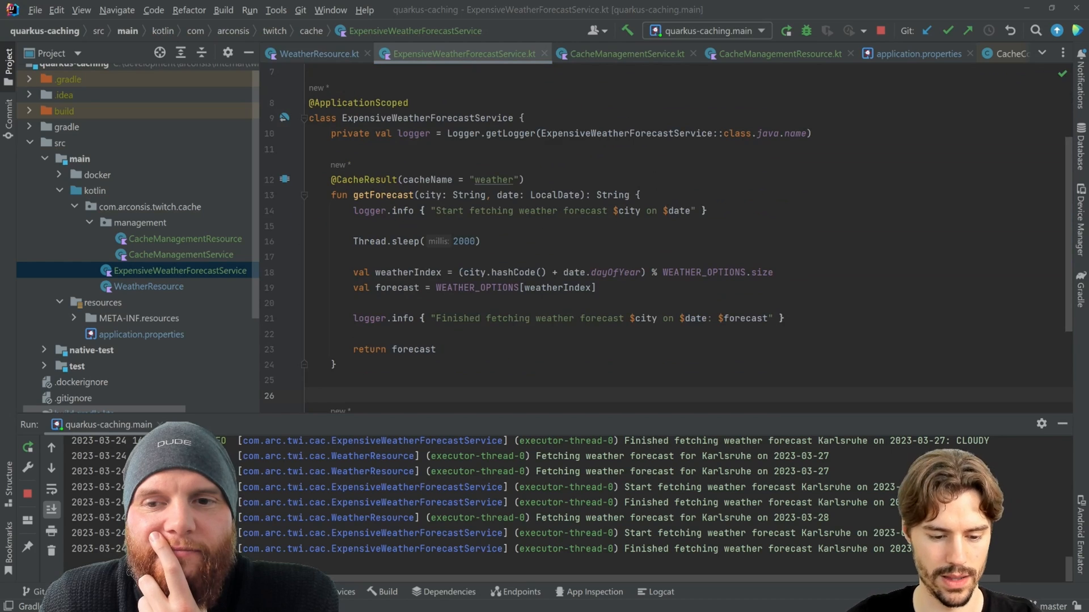